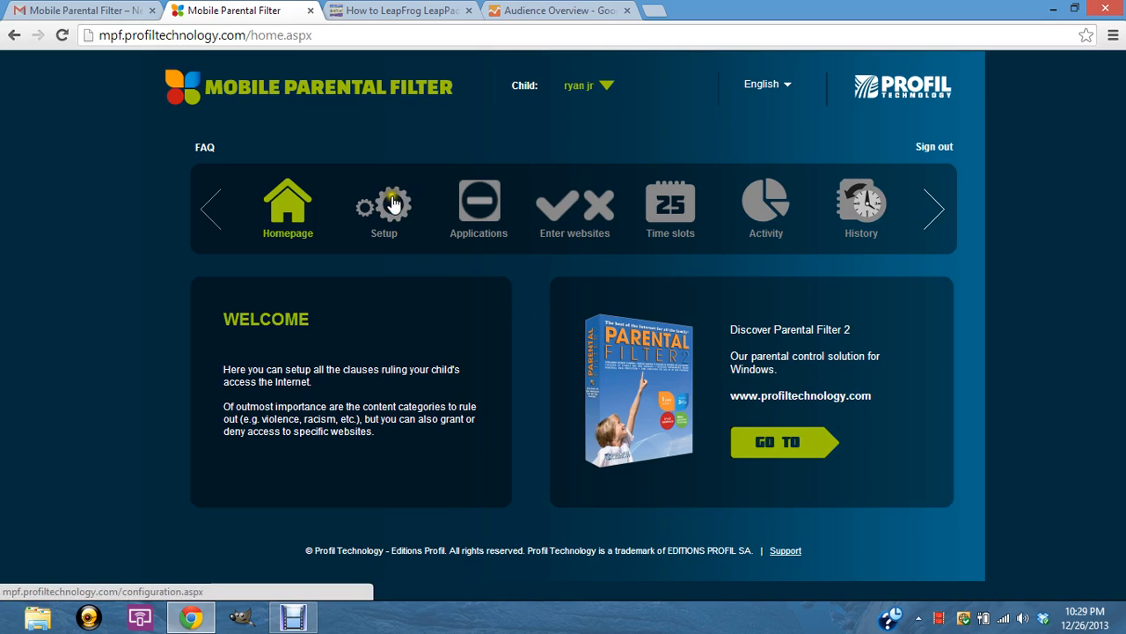
- Go to the Setup page with the child's content categories, languages and search-engine options
click(384, 202)
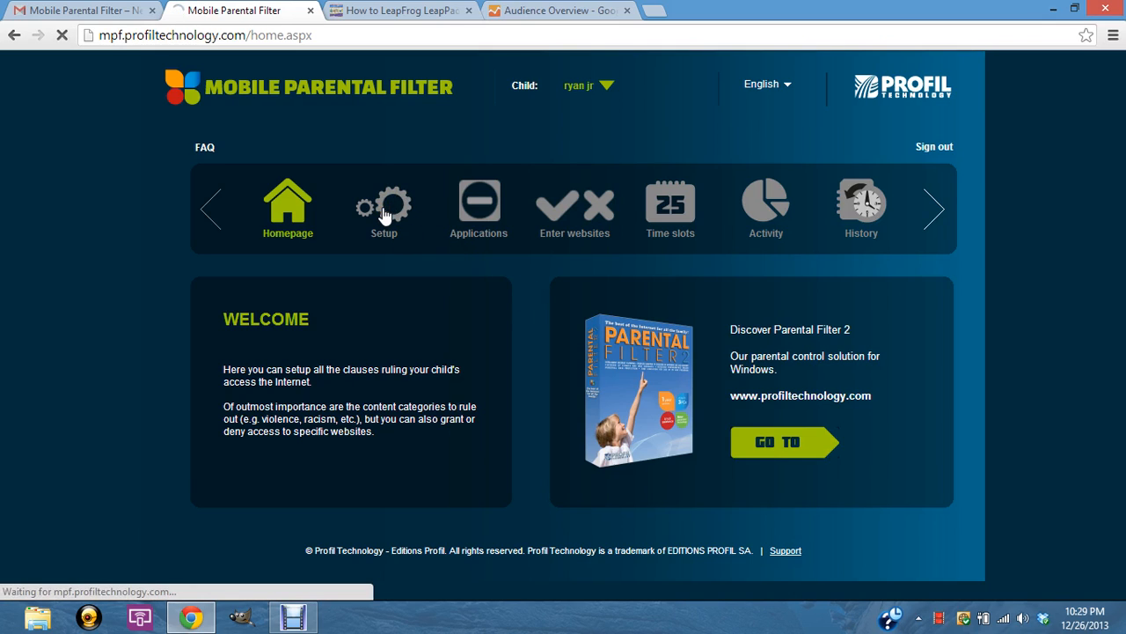
click(383, 203)
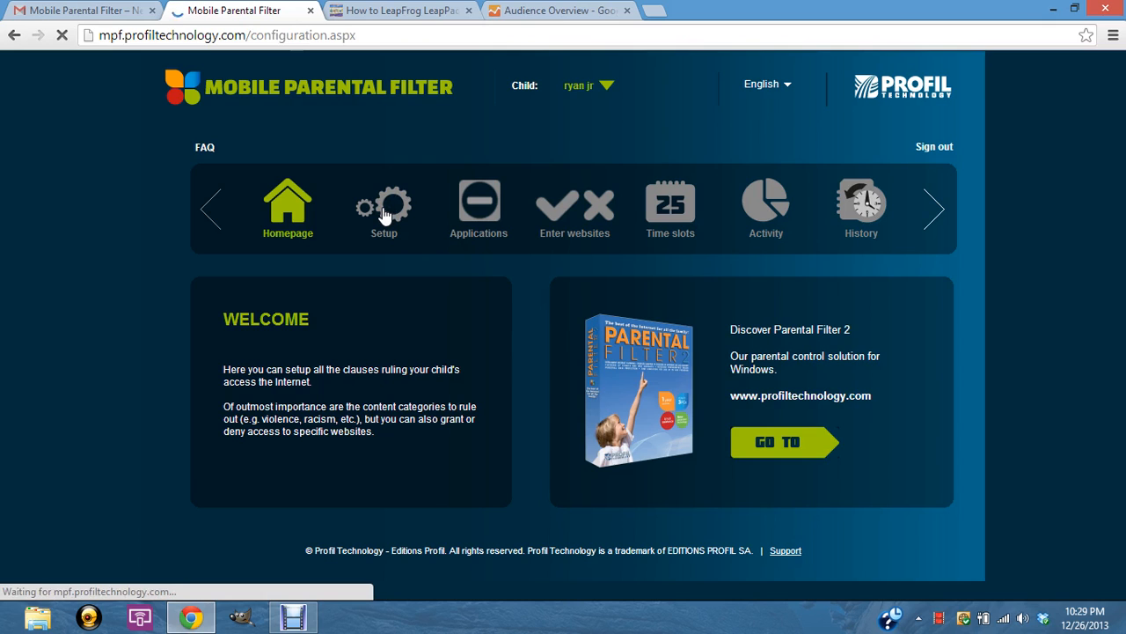
click(382, 204)
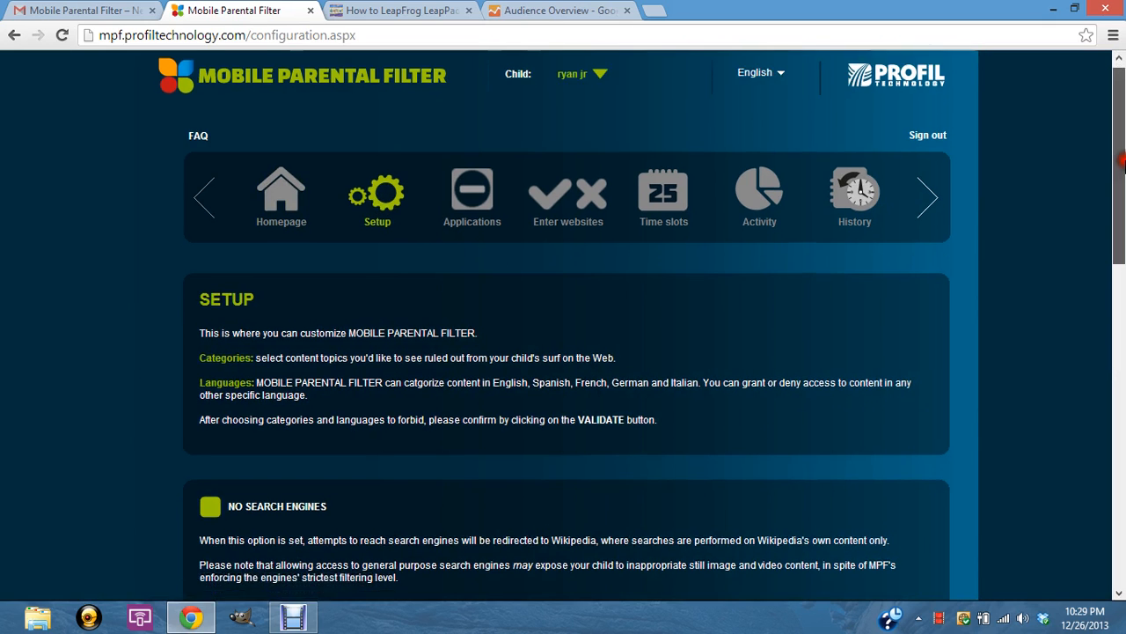
scroll(down, 3)
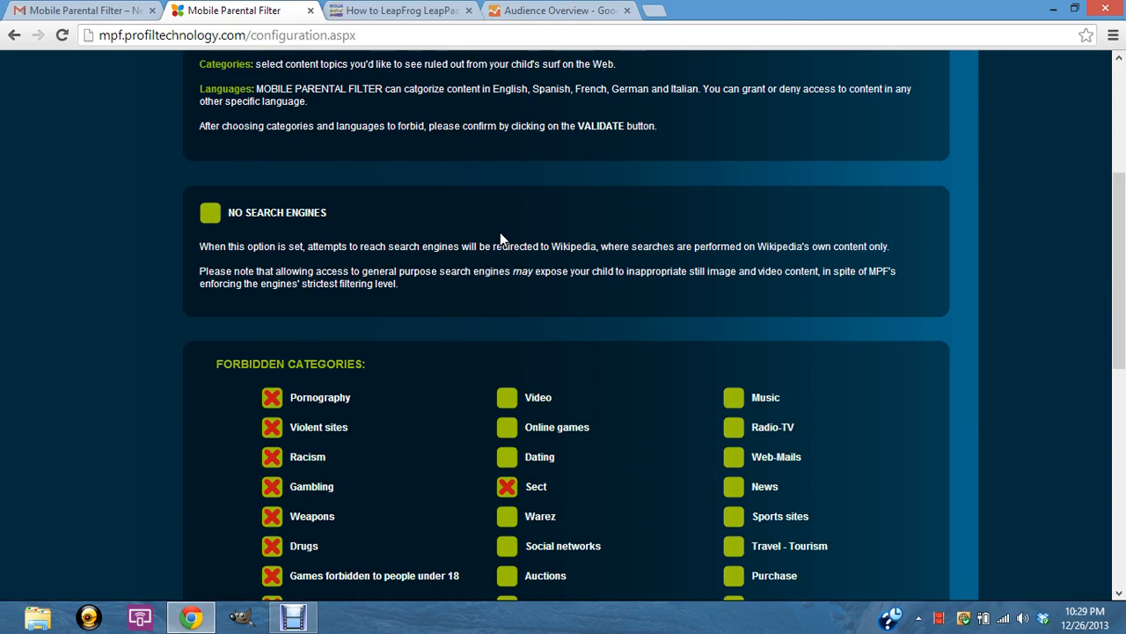
mouse_move(456, 246)
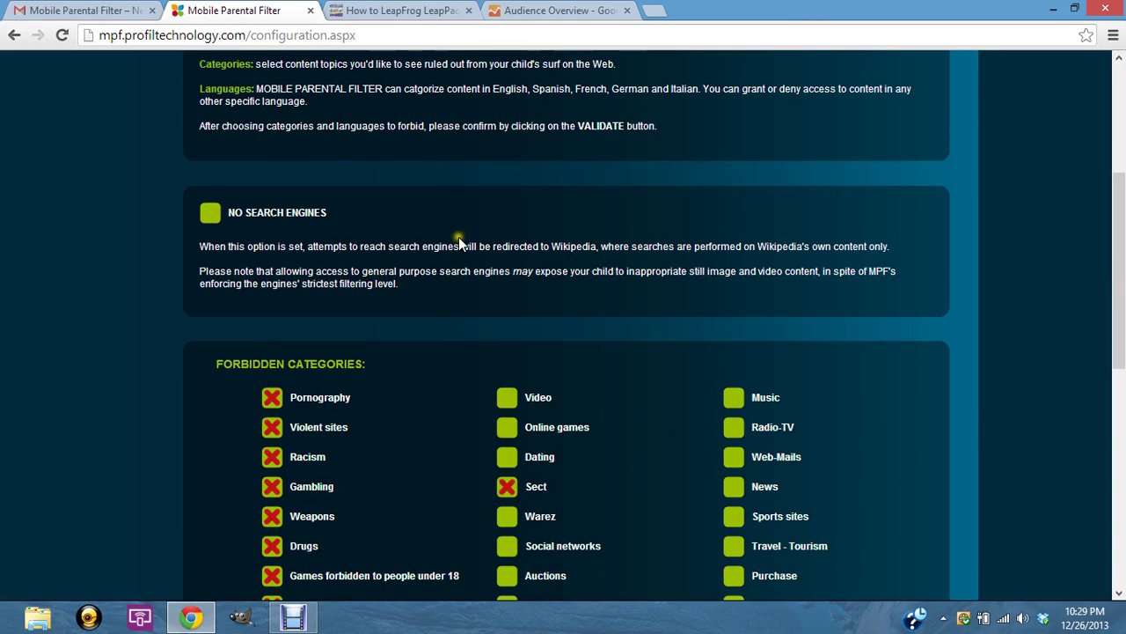
mouse_move(1072, 222)
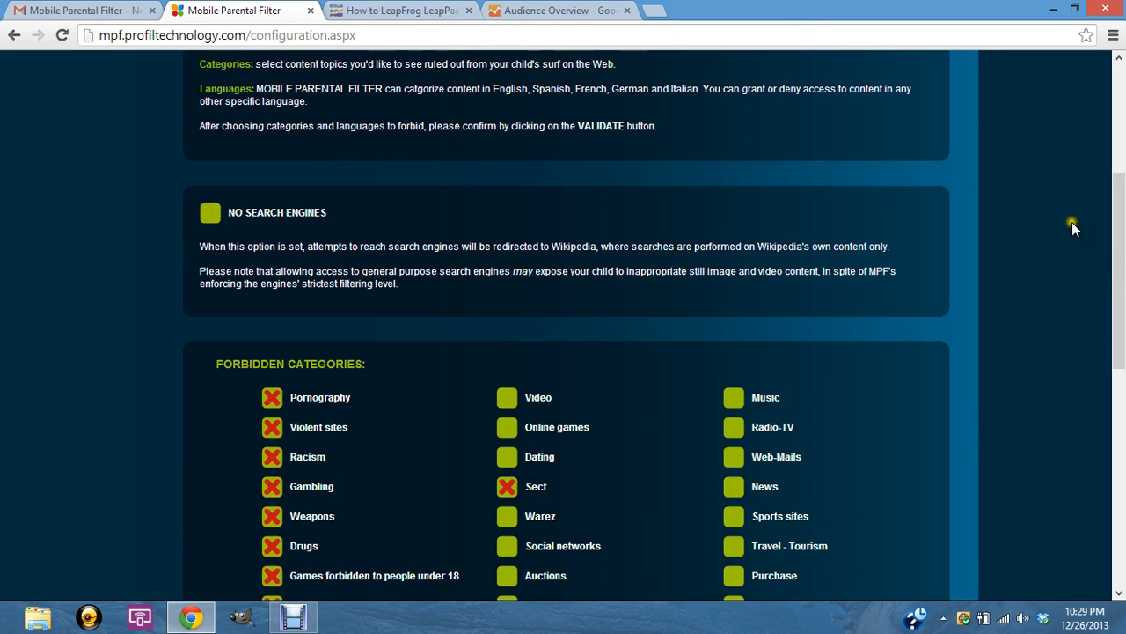
scroll(down, 3)
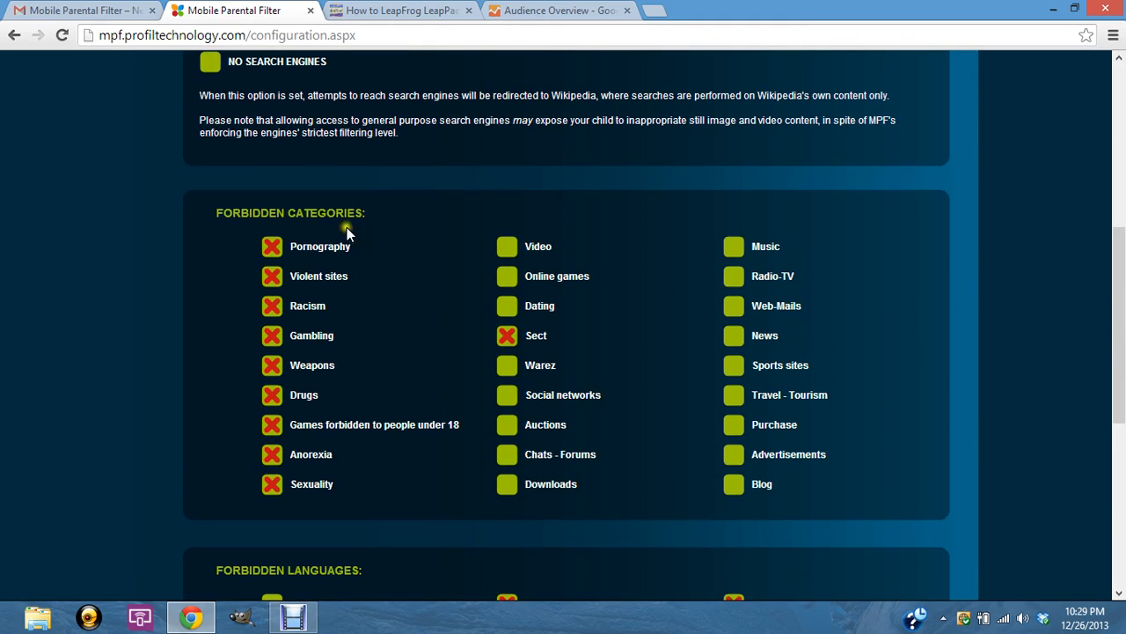
mouse_move(403, 447)
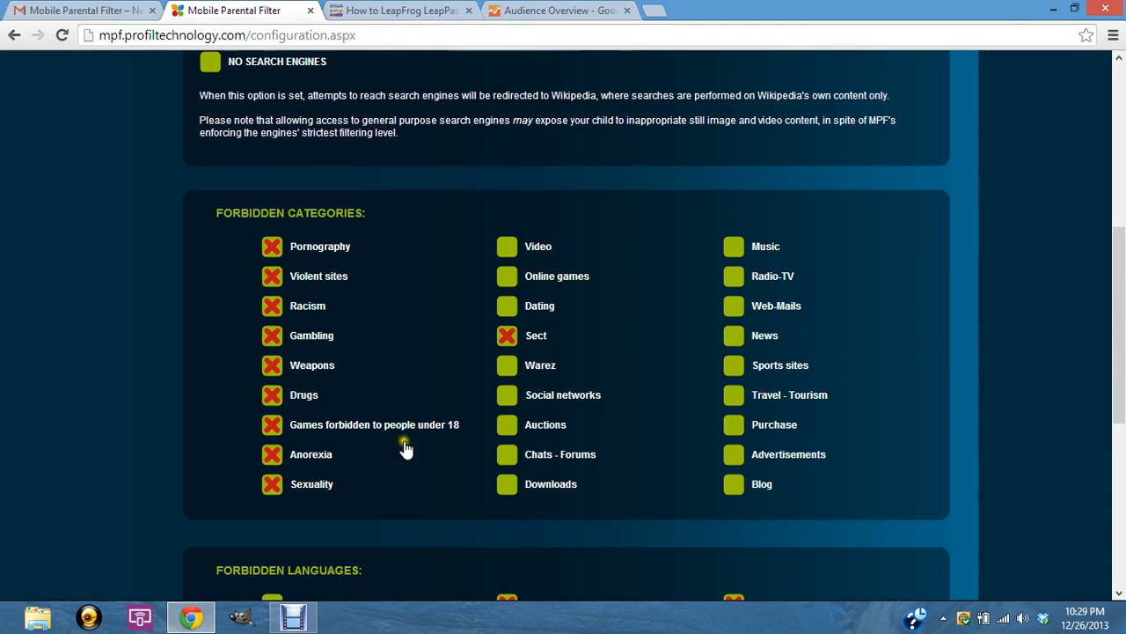
mouse_move(417, 408)
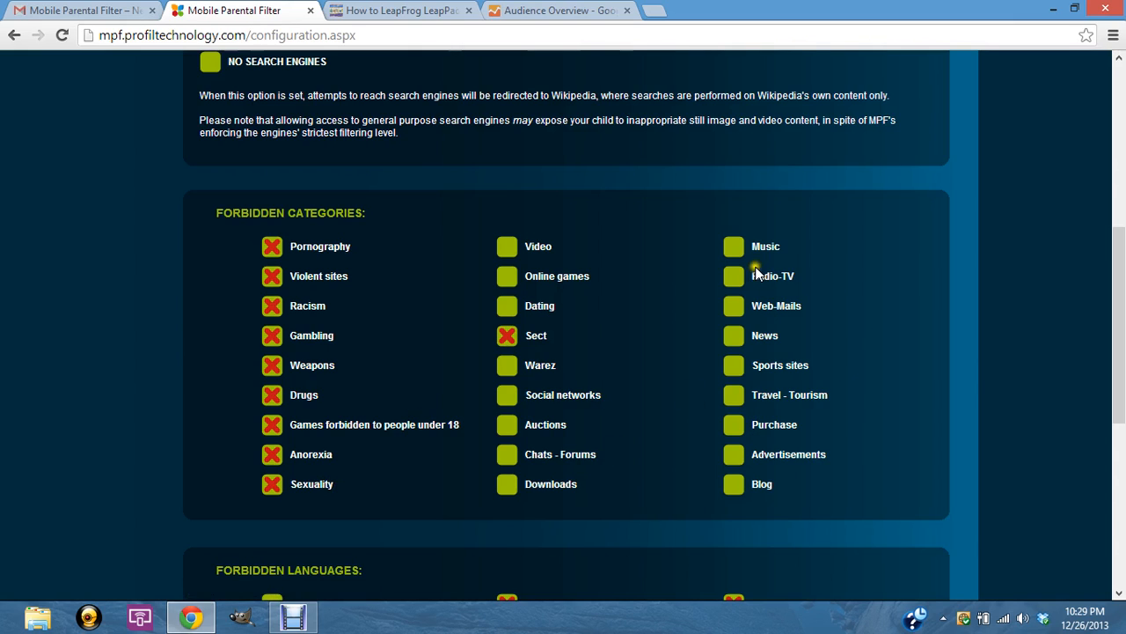
scroll(down, 3)
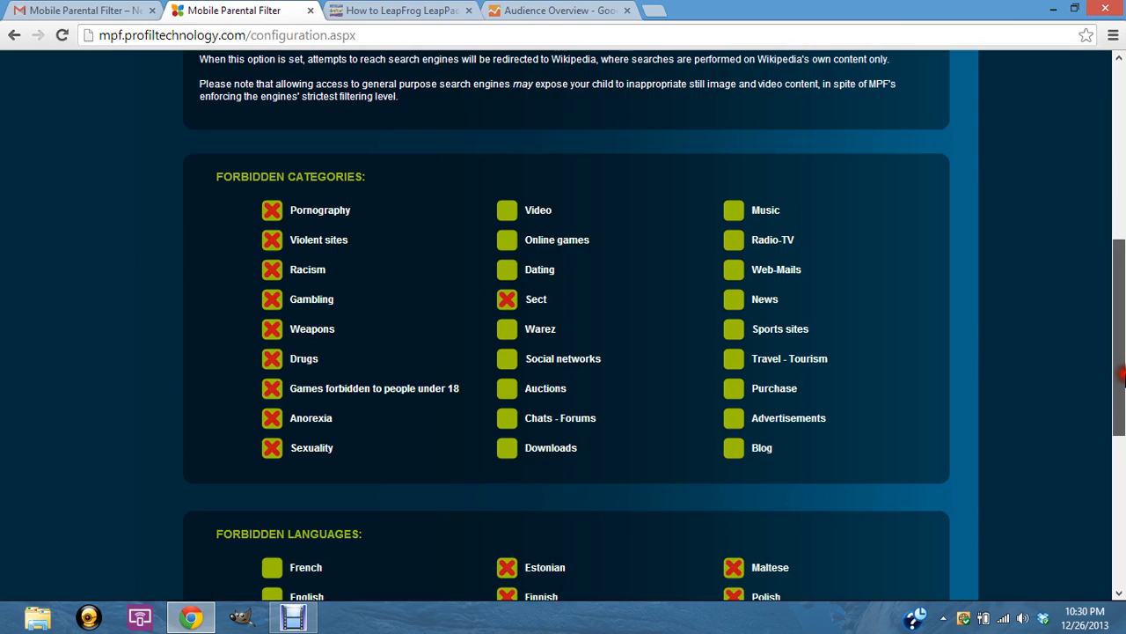
scroll(down, 3)
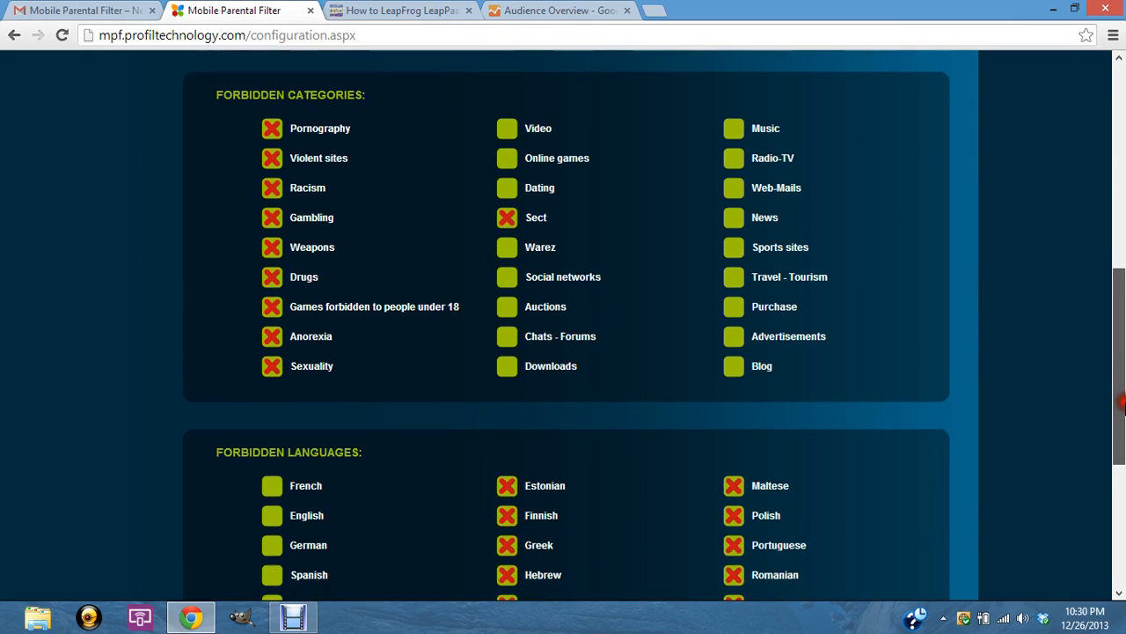
scroll(down, 3)
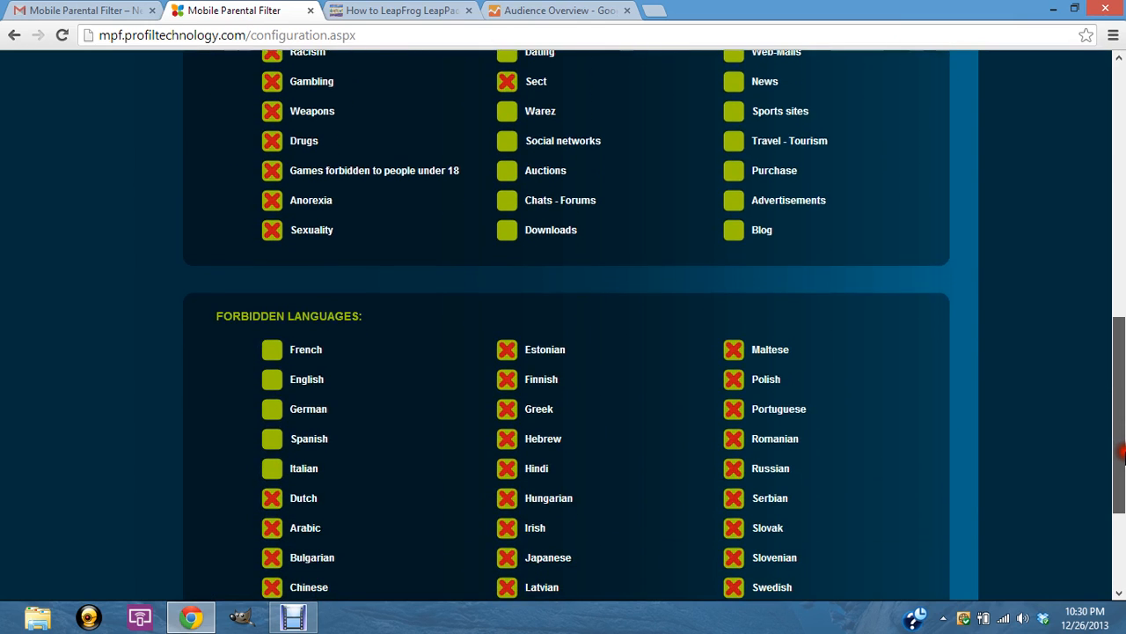
scroll(down, 3)
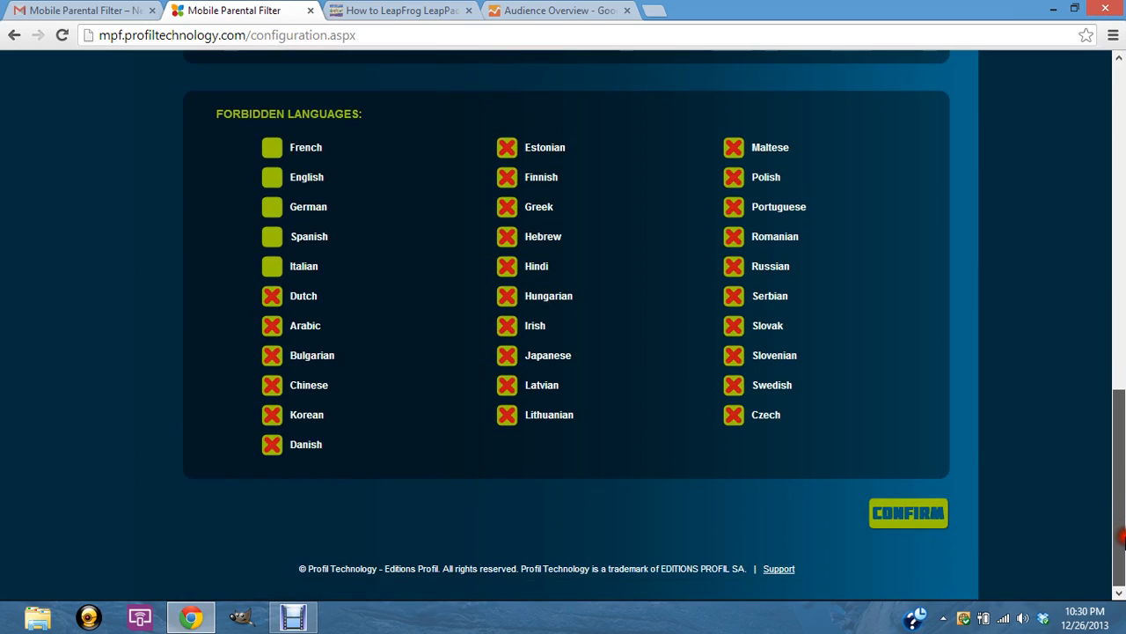
scroll(up, 3)
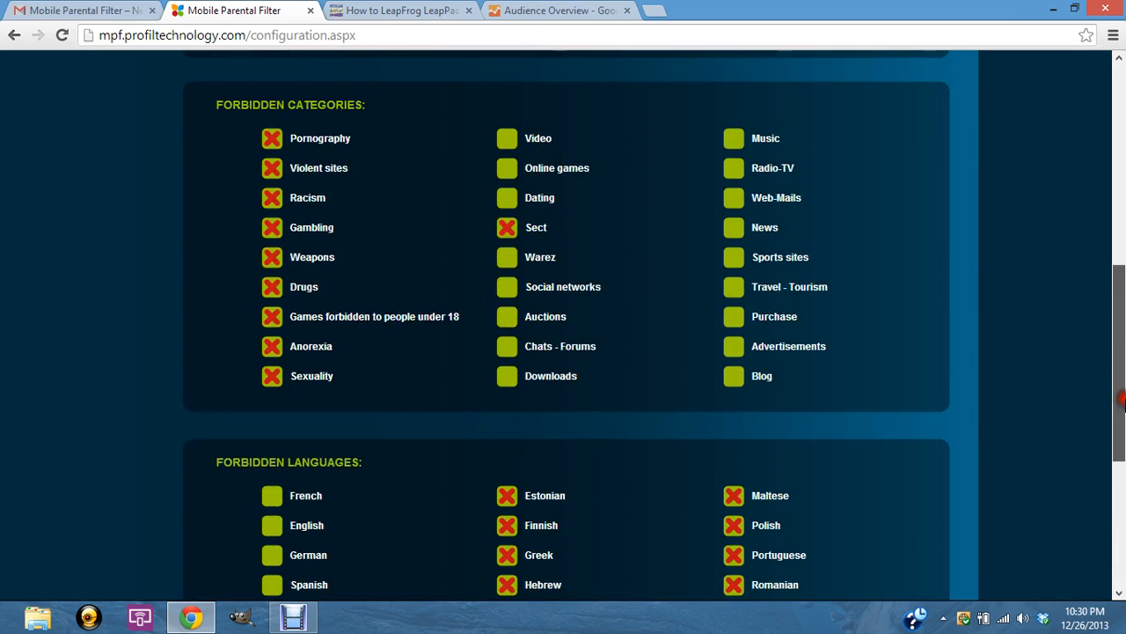
scroll(up, 3)
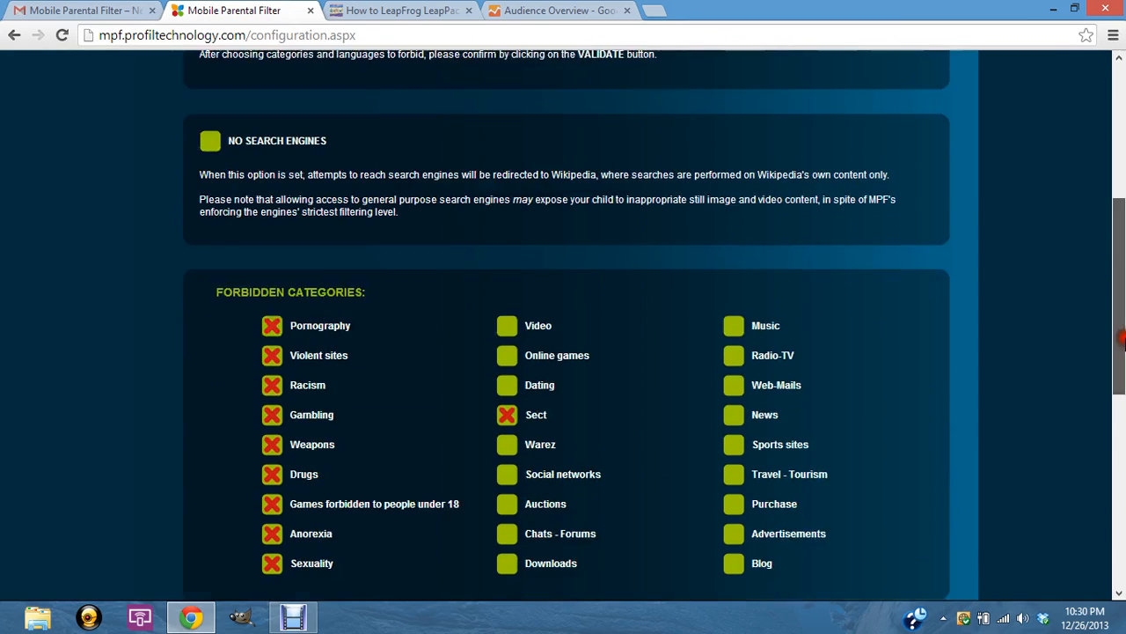
scroll(down, 3)
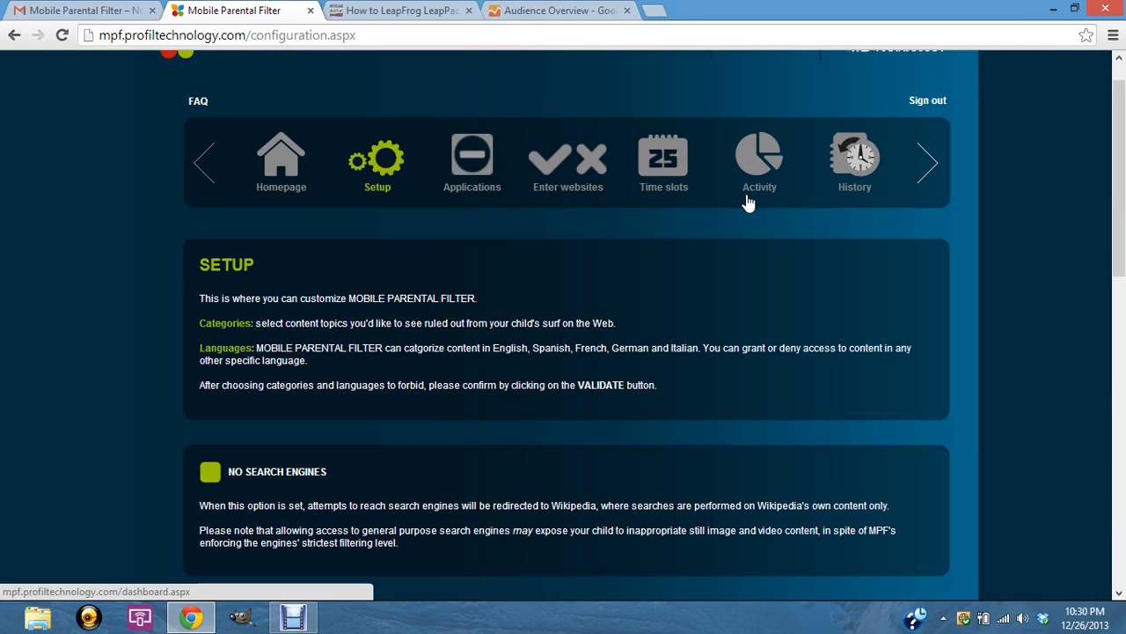
mouse_move(479, 162)
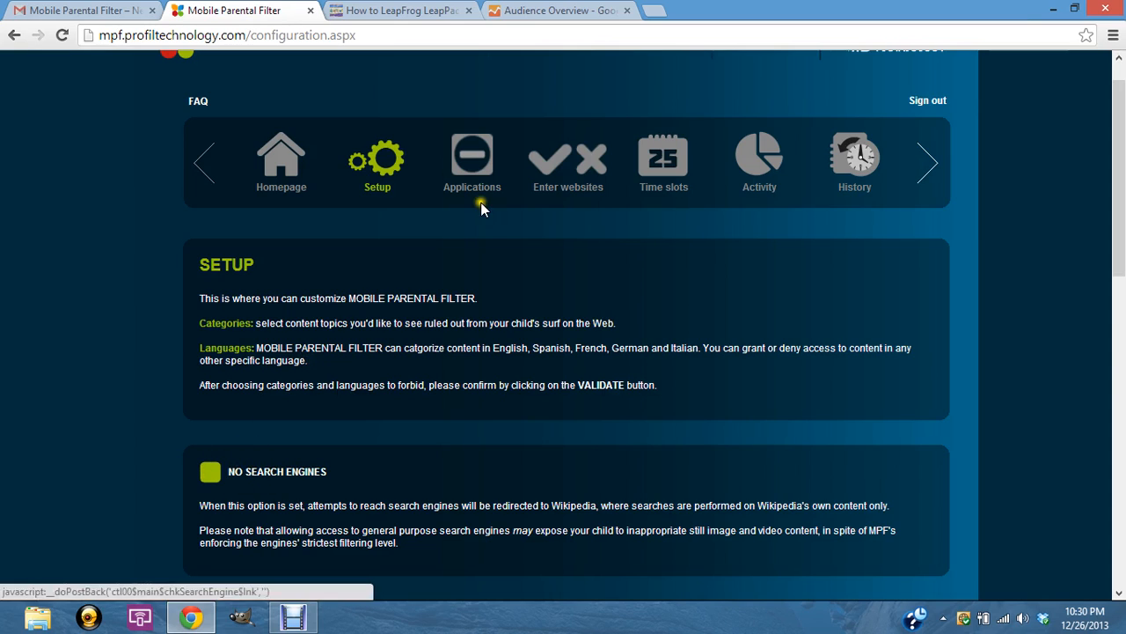
click(471, 158)
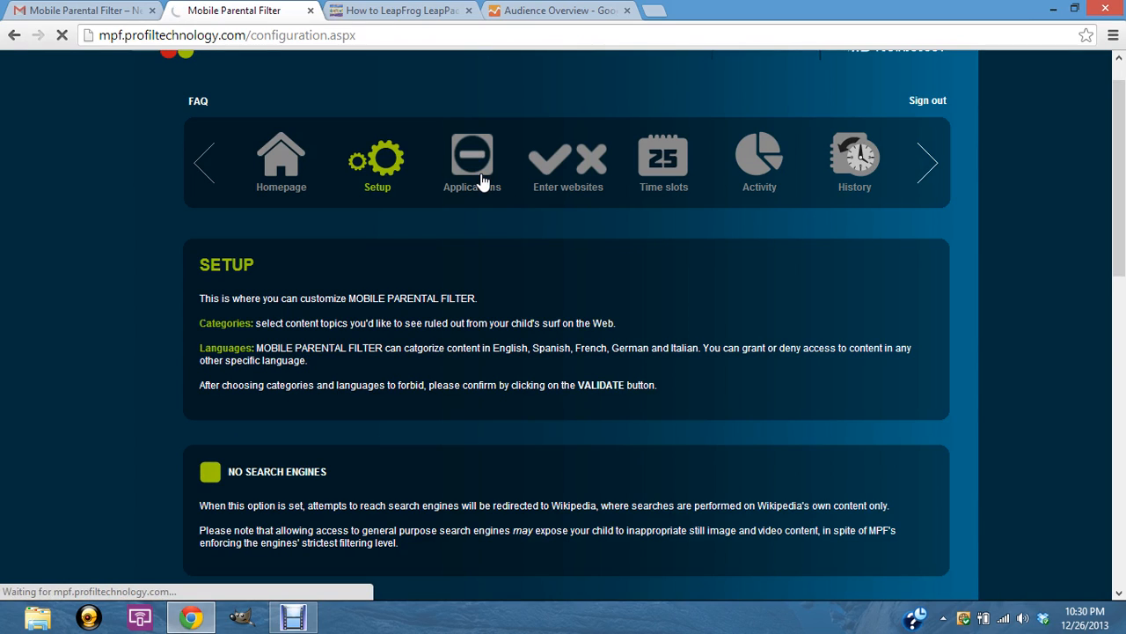
- Show the Applications list where every app is always granted and switched on
click(472, 159)
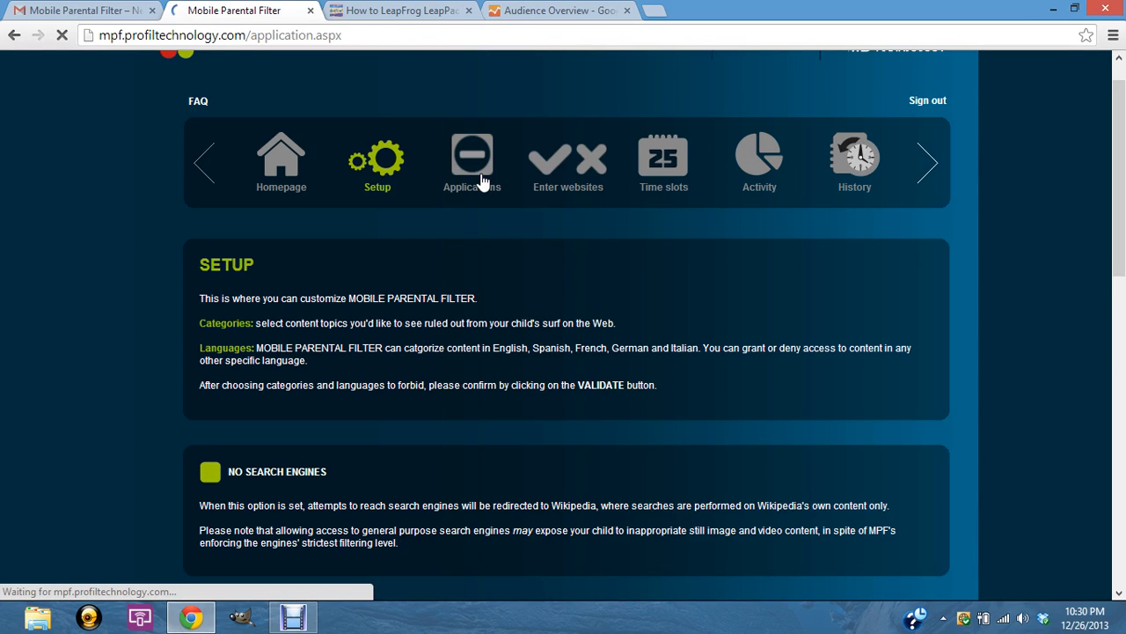
click(472, 158)
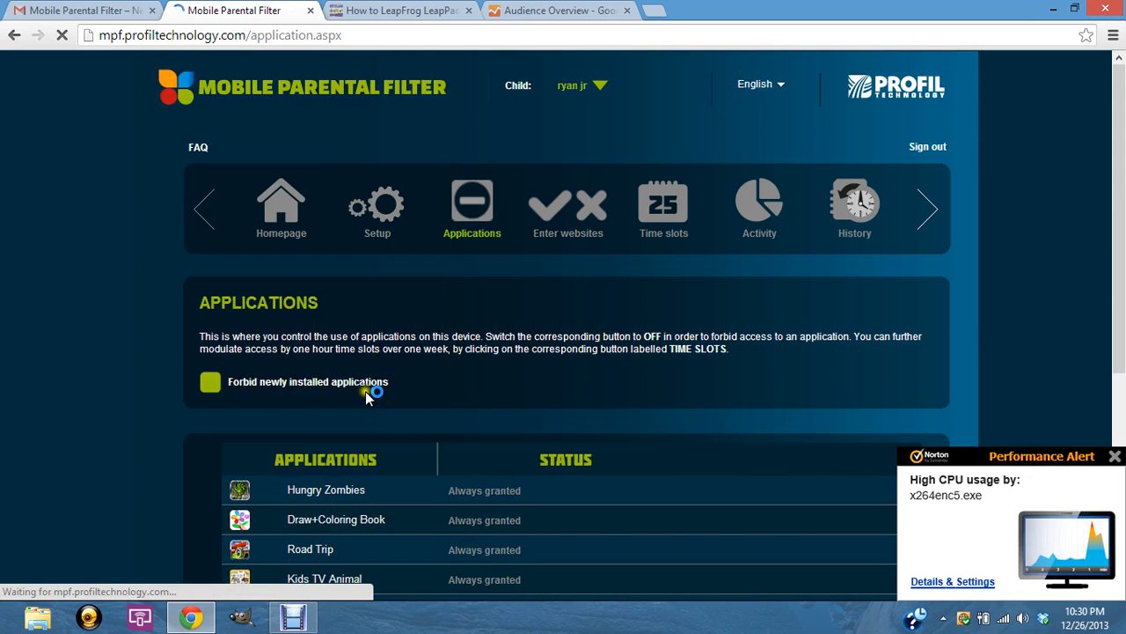
click(211, 380)
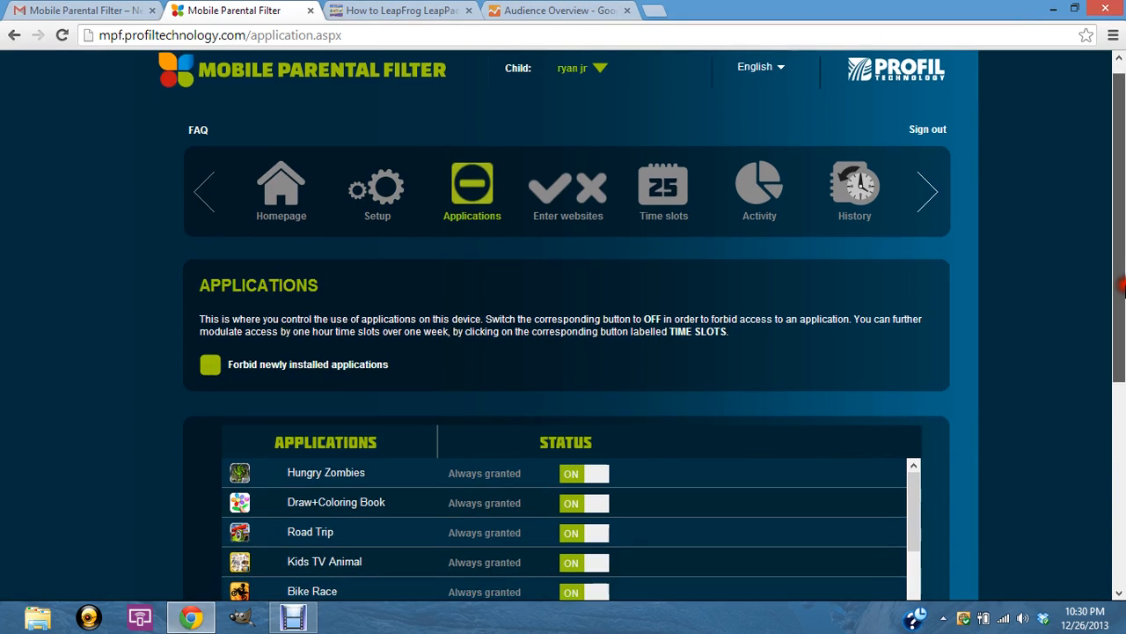
scroll(down, 3)
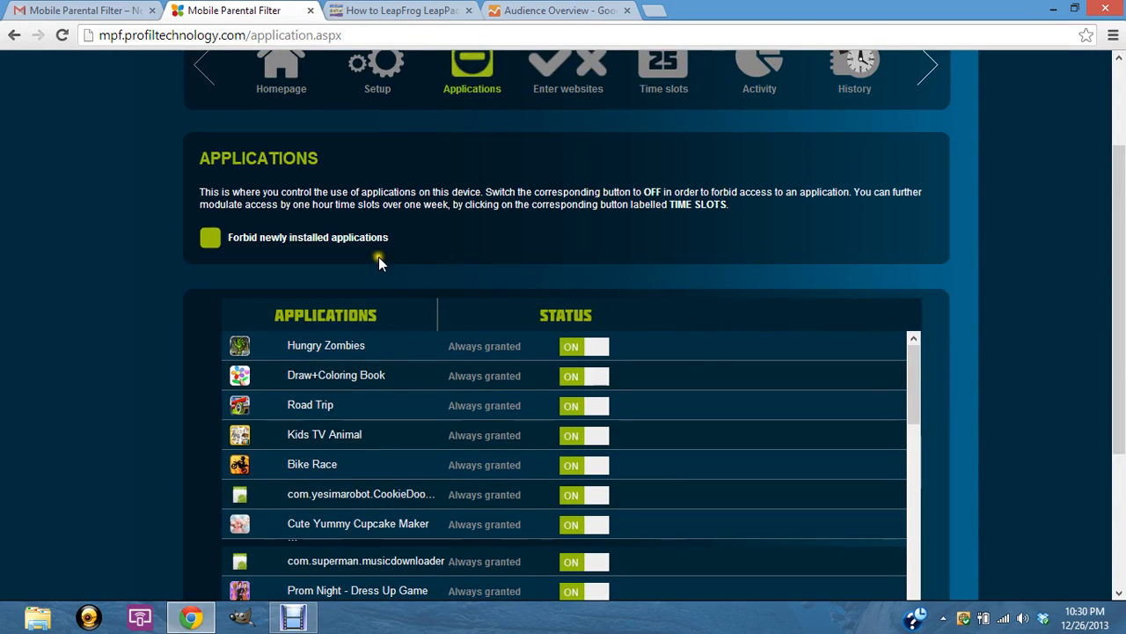
scroll(down, 3)
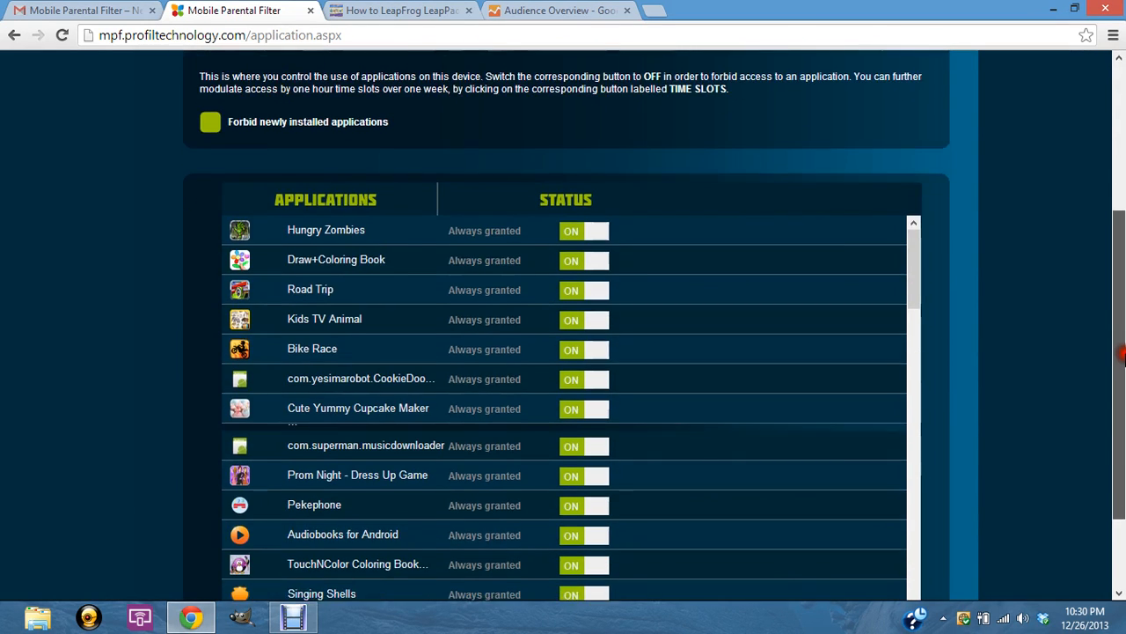
scroll(down, 3)
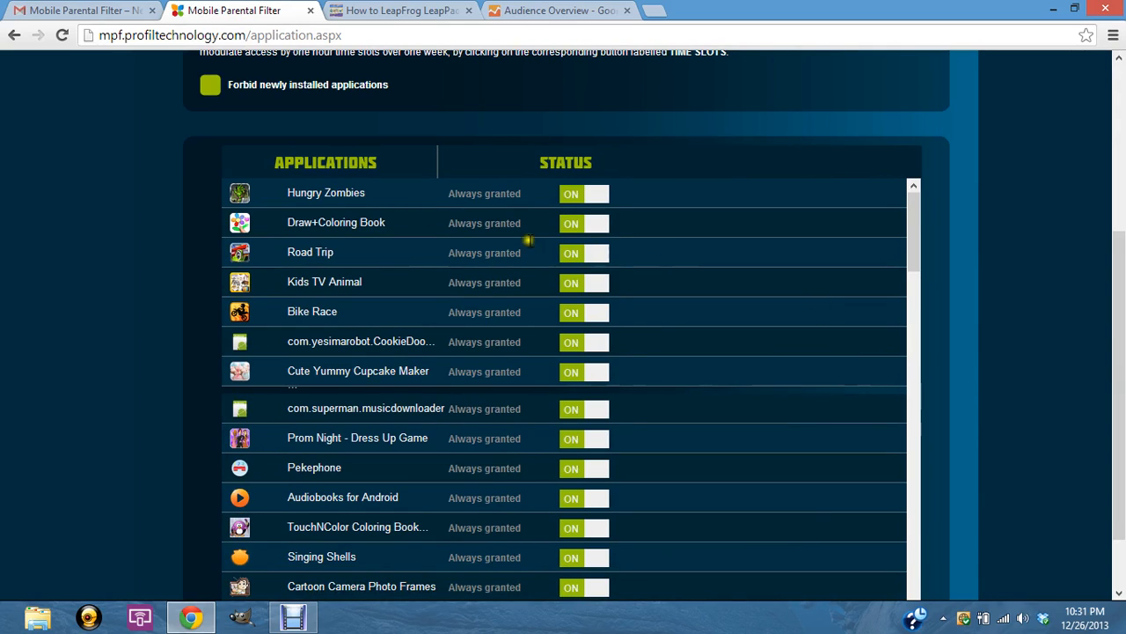
mouse_move(545, 396)
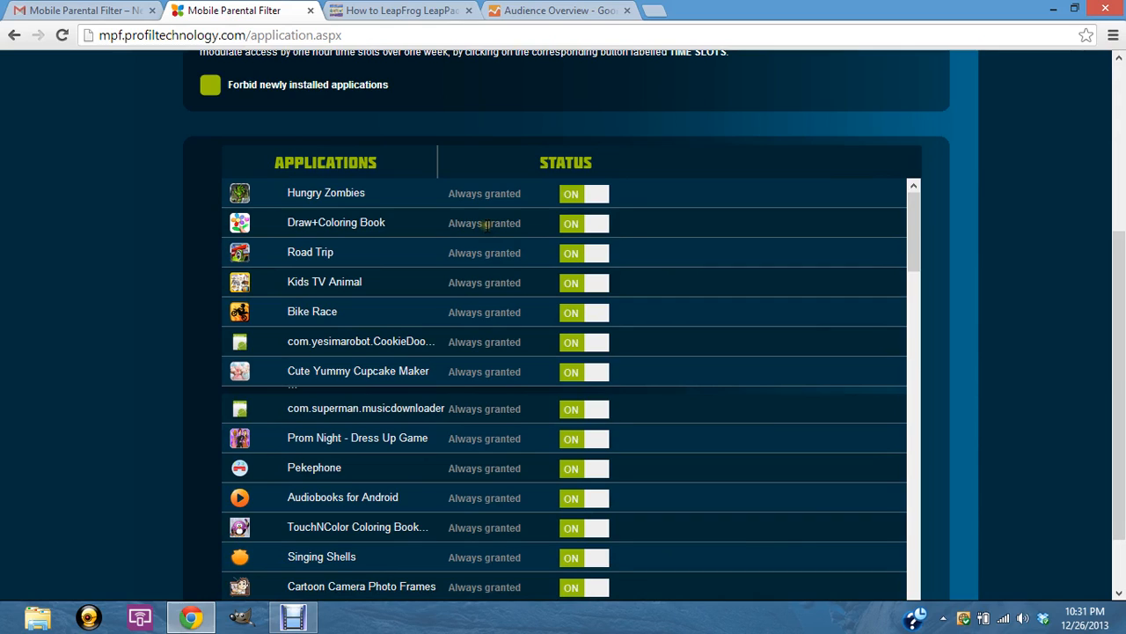
mouse_move(581, 197)
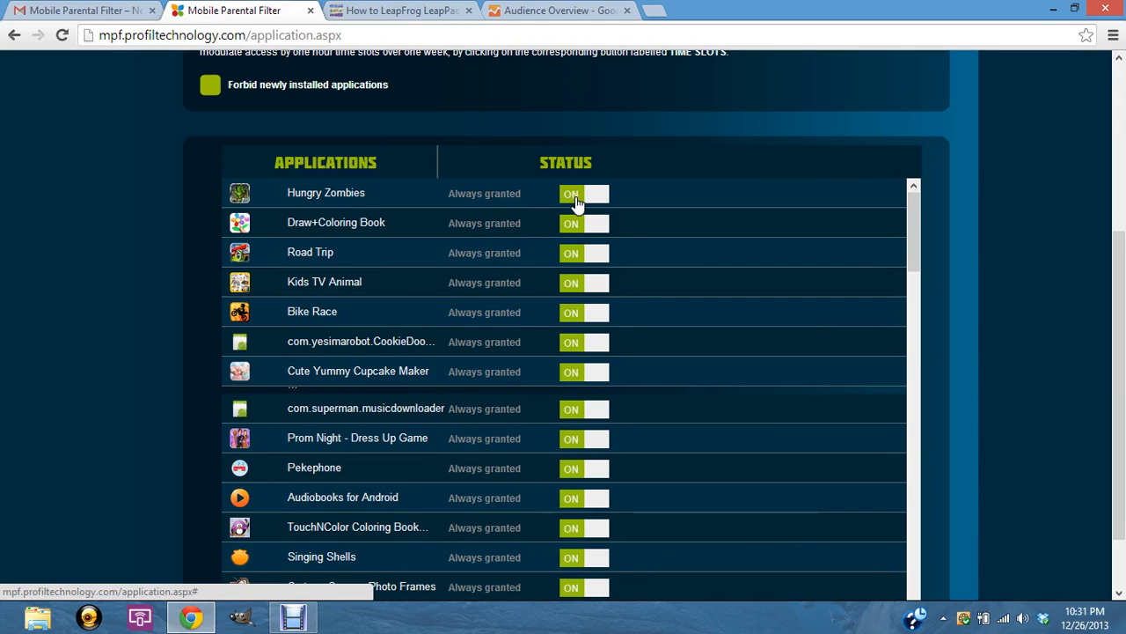
scroll(down, 3)
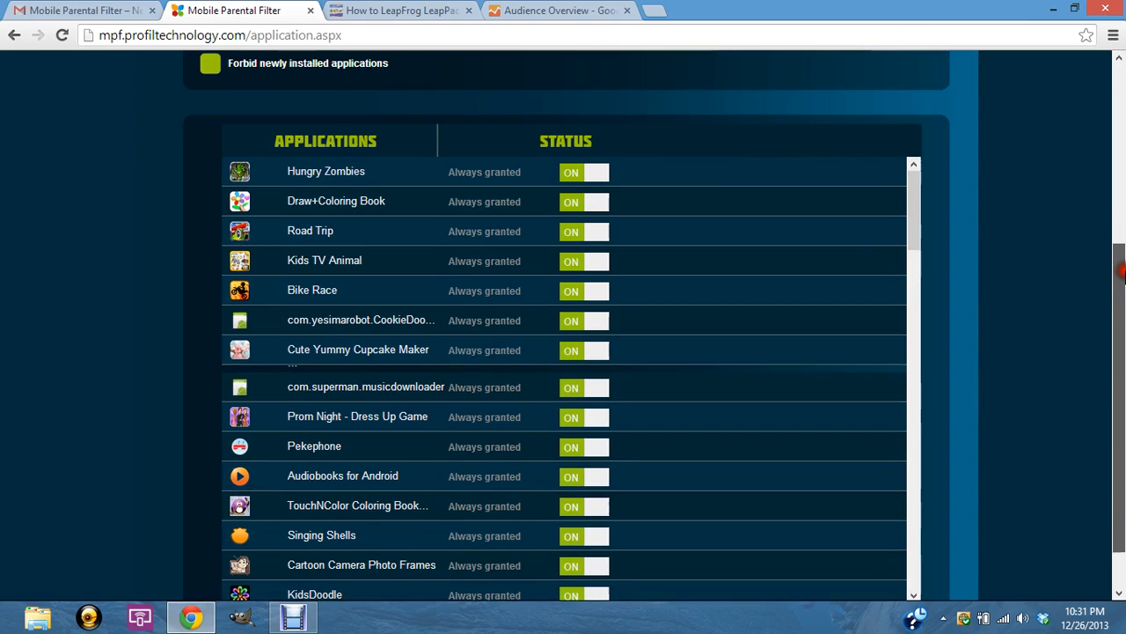
scroll(down, 3)
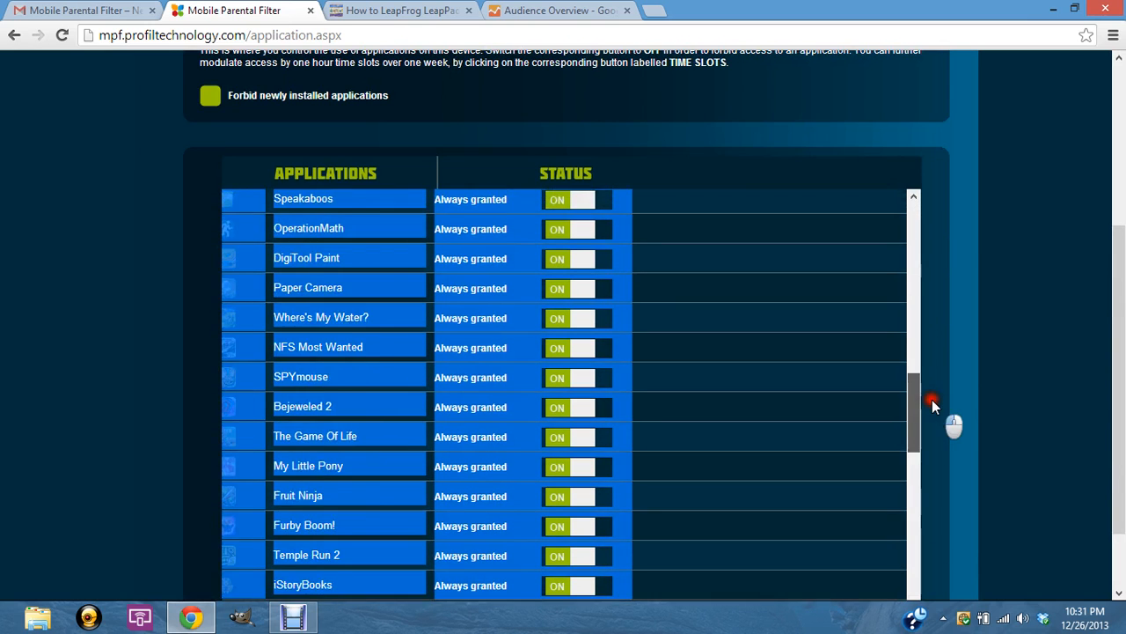
scroll(down, 3)
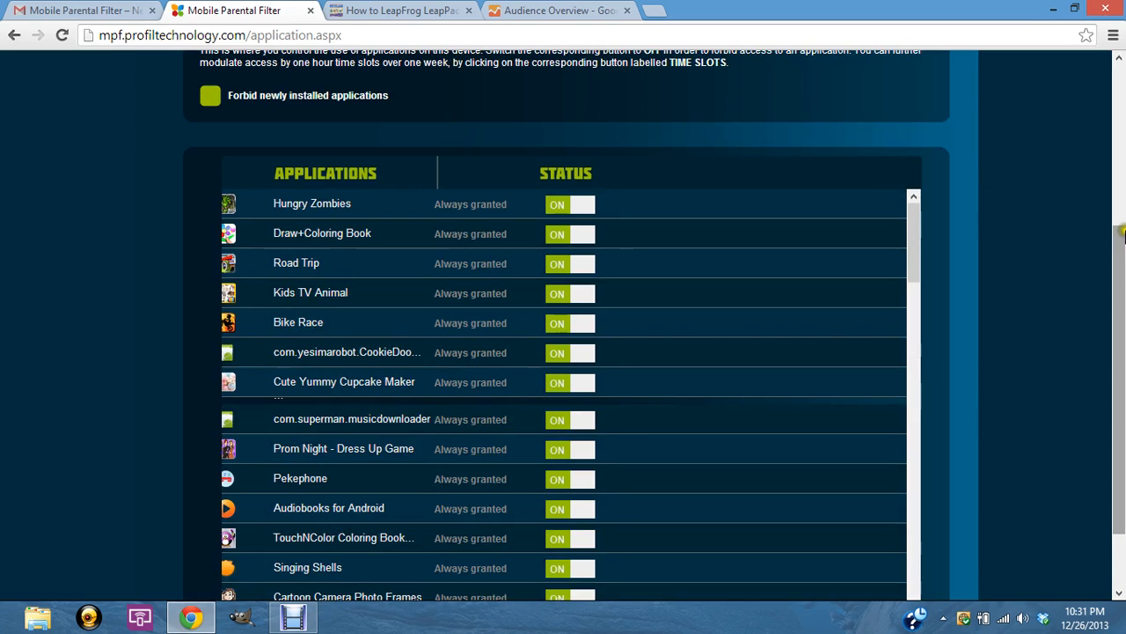
scroll(up, 3)
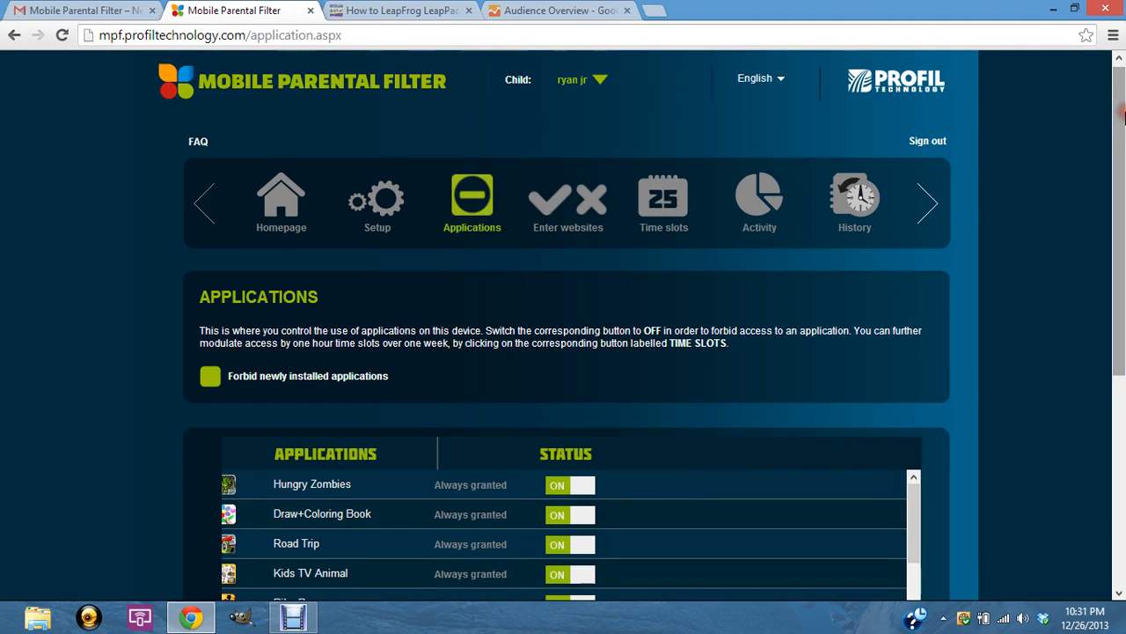
mouse_move(585, 211)
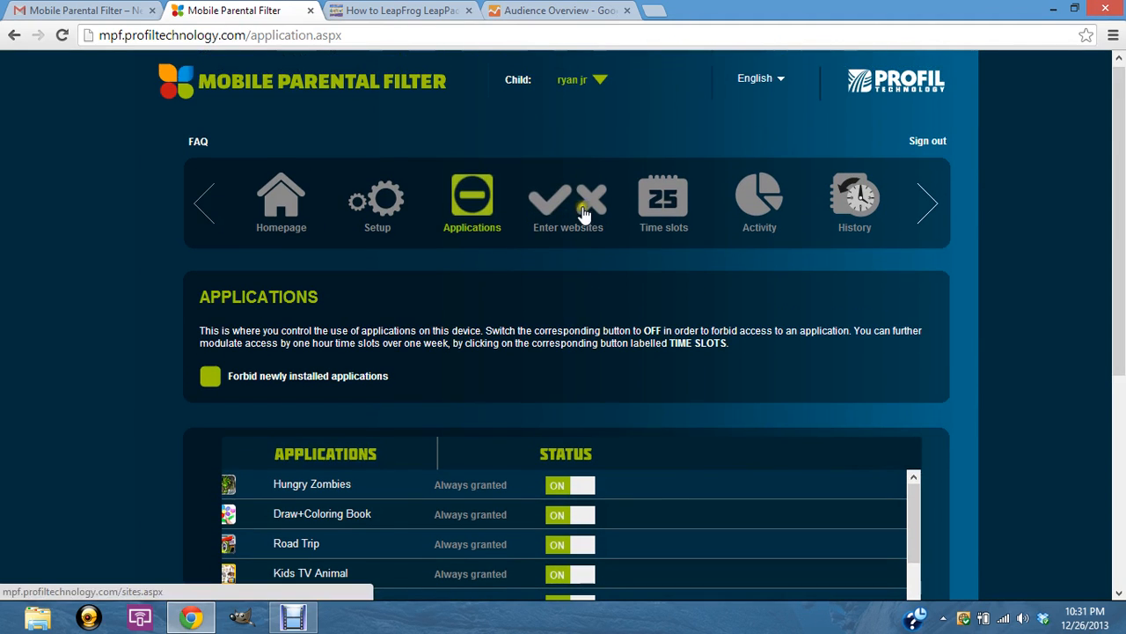
- Reach the empty Whitelist and Black list boxes and begin entering a site to allow
click(582, 202)
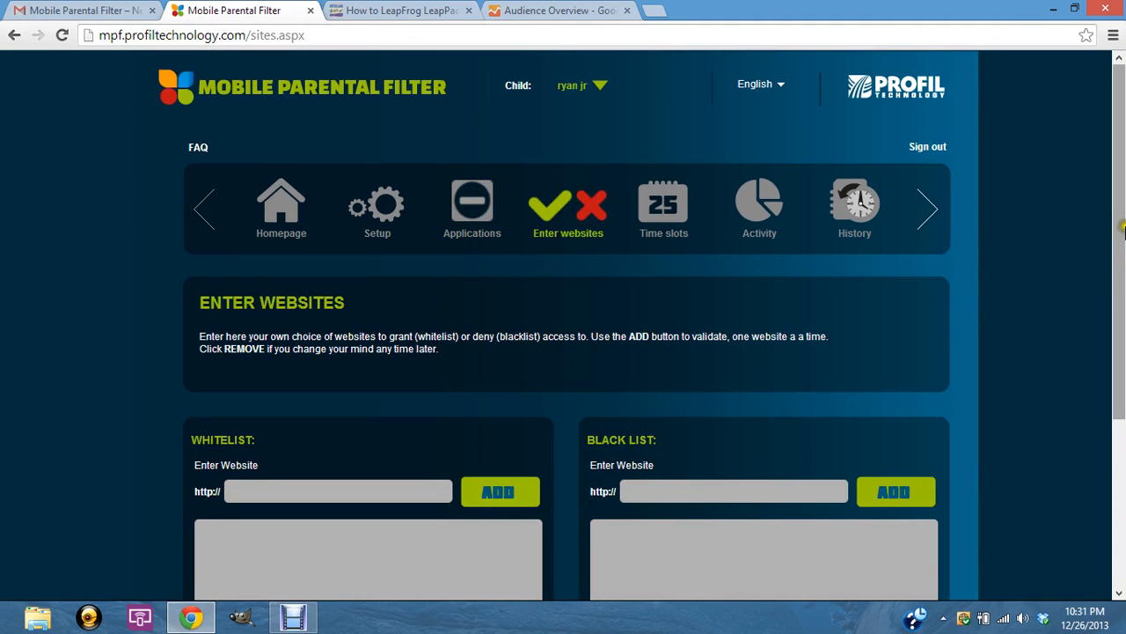
scroll(down, 3)
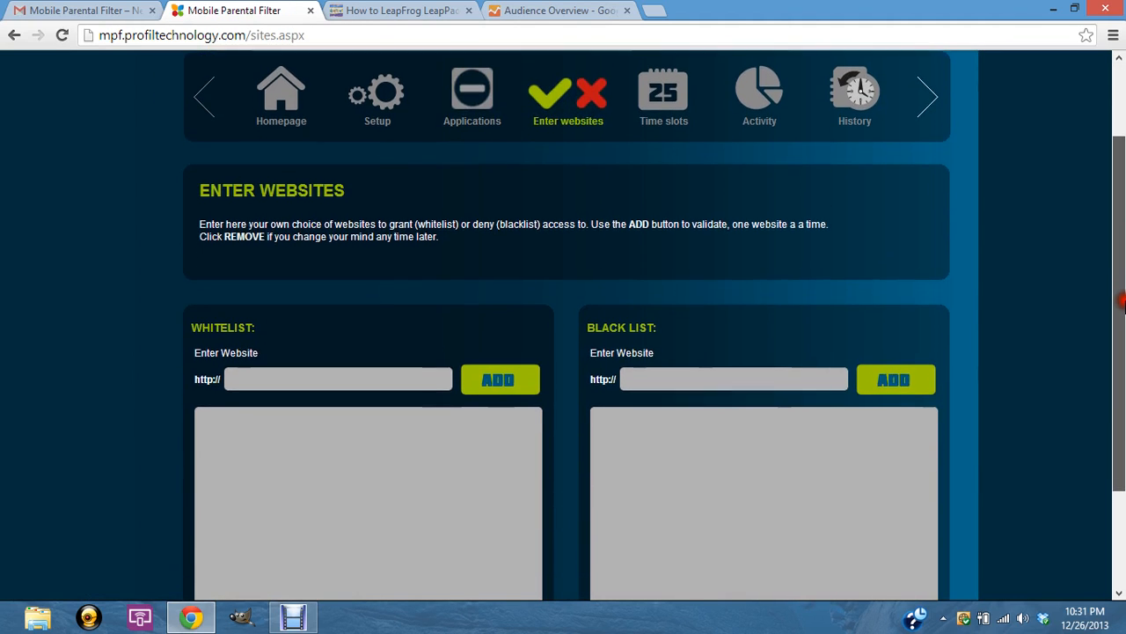
scroll(down, 3)
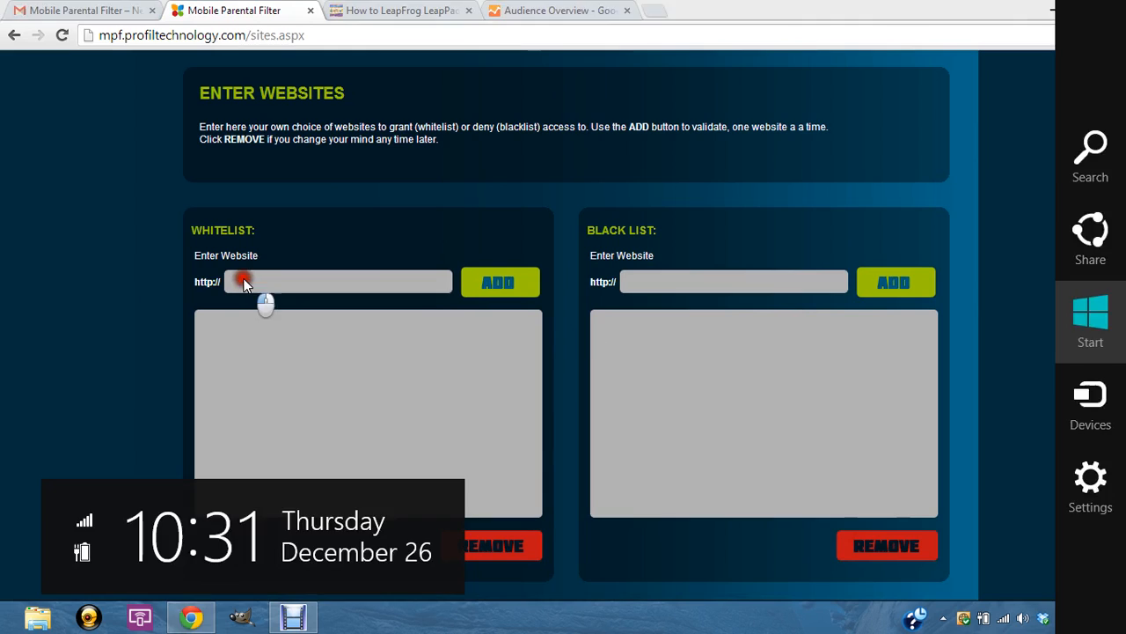
click(666, 292)
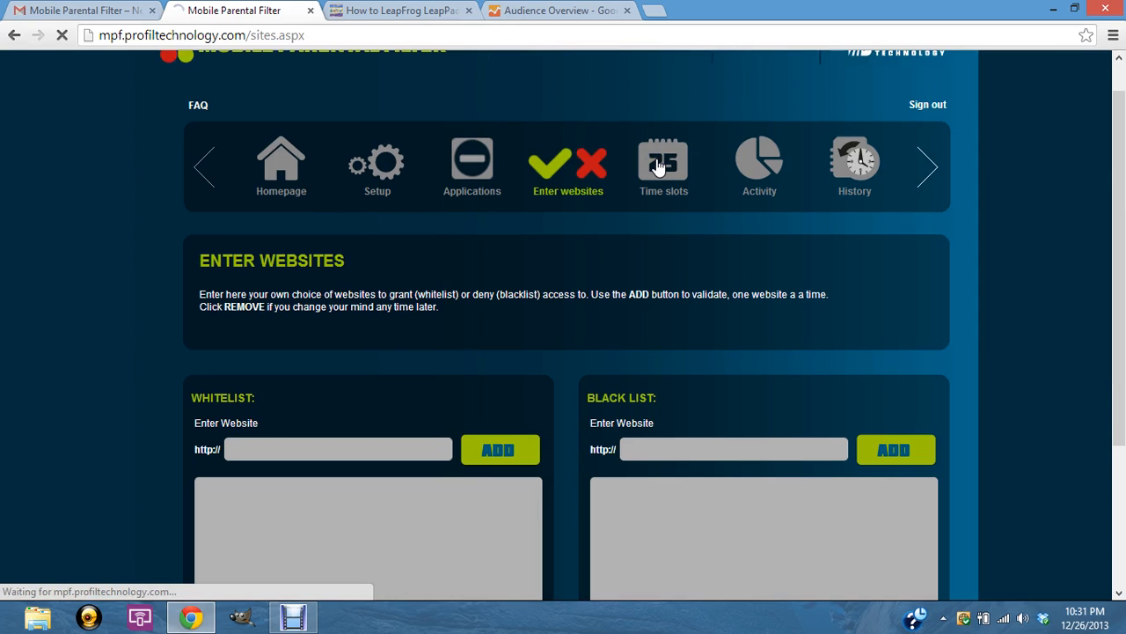
- Review the Forbidden Time Slots weekly grid, which has no hours blocked on any day
click(664, 162)
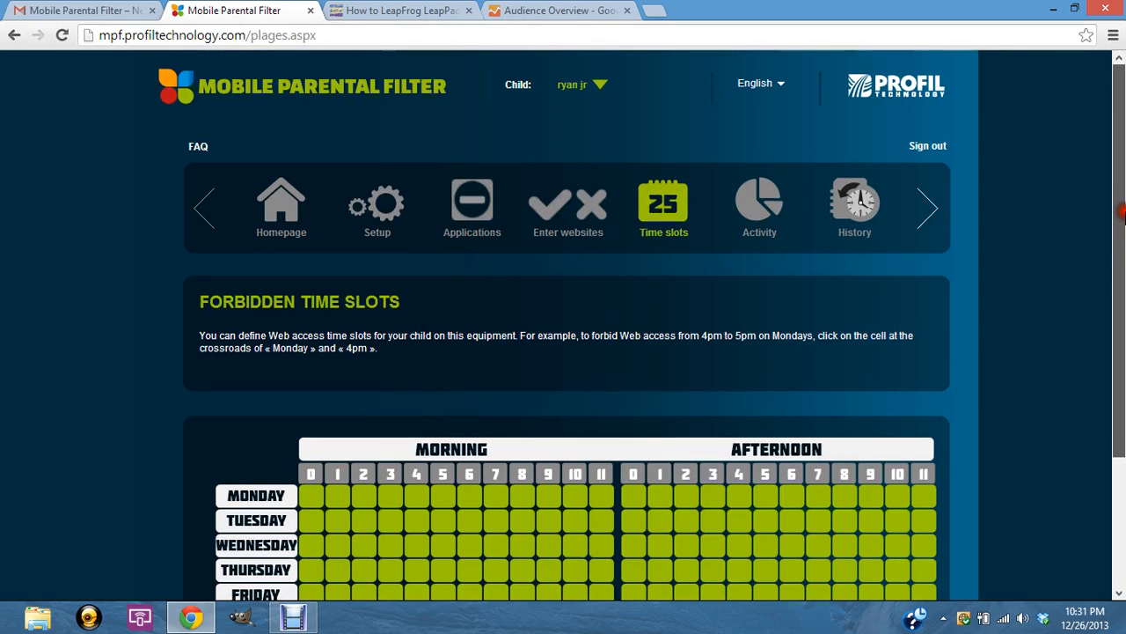
scroll(down, 3)
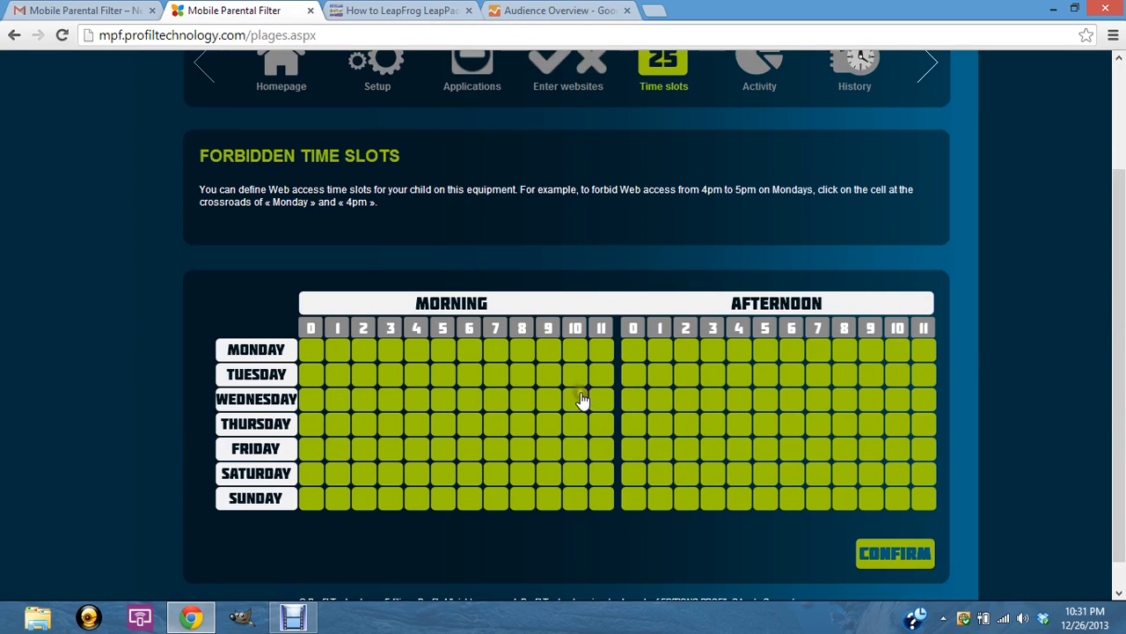
mouse_move(544, 412)
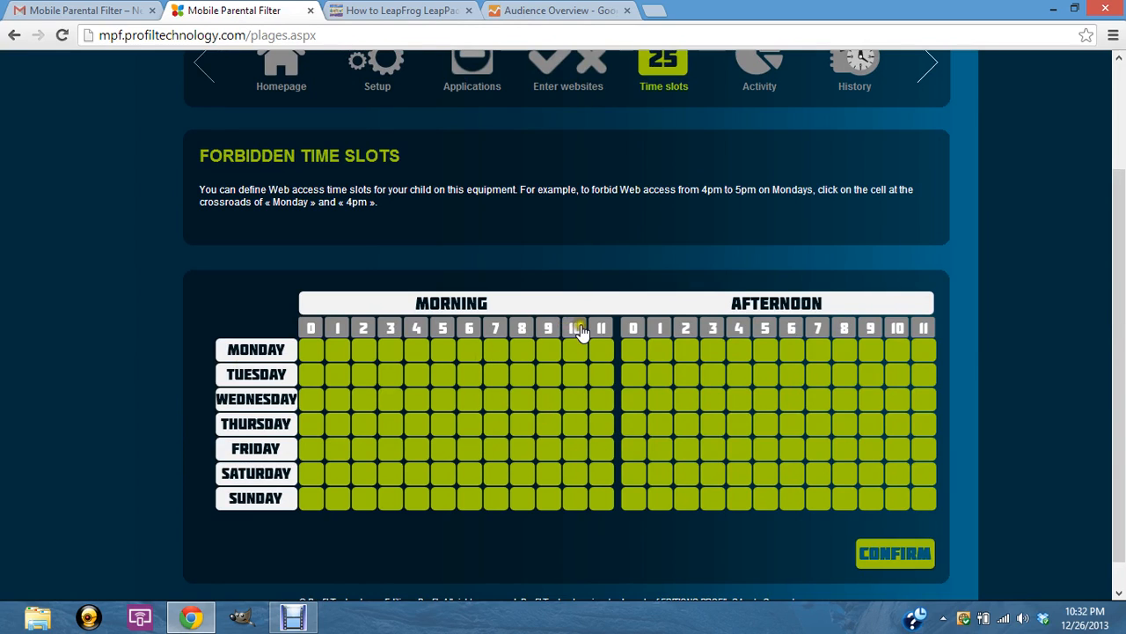
scroll(down, 3)
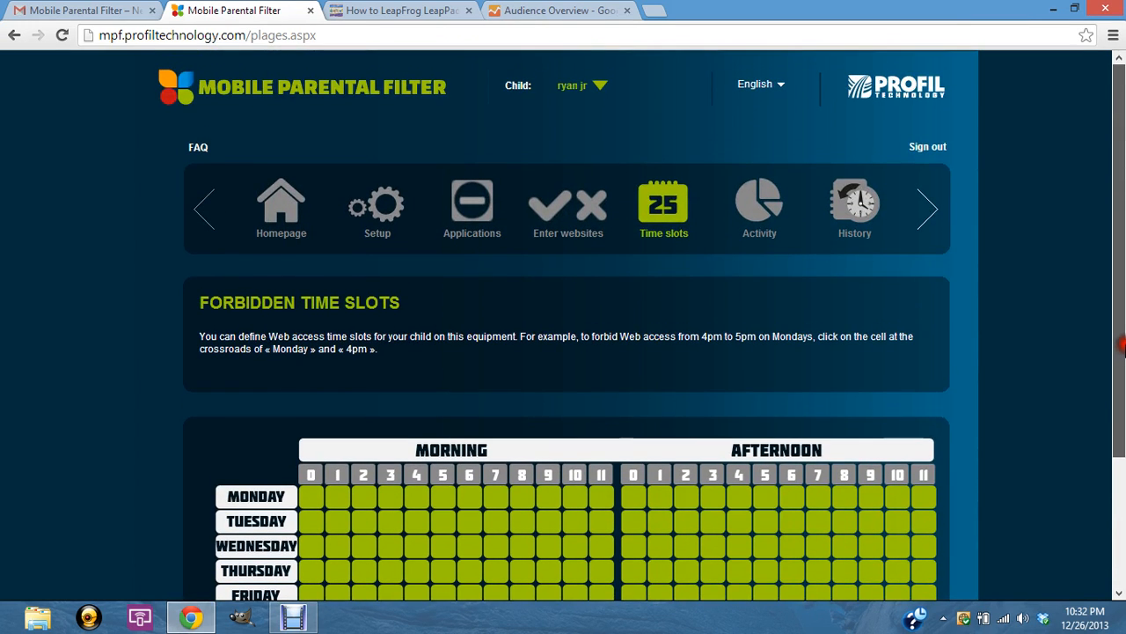
click(760, 202)
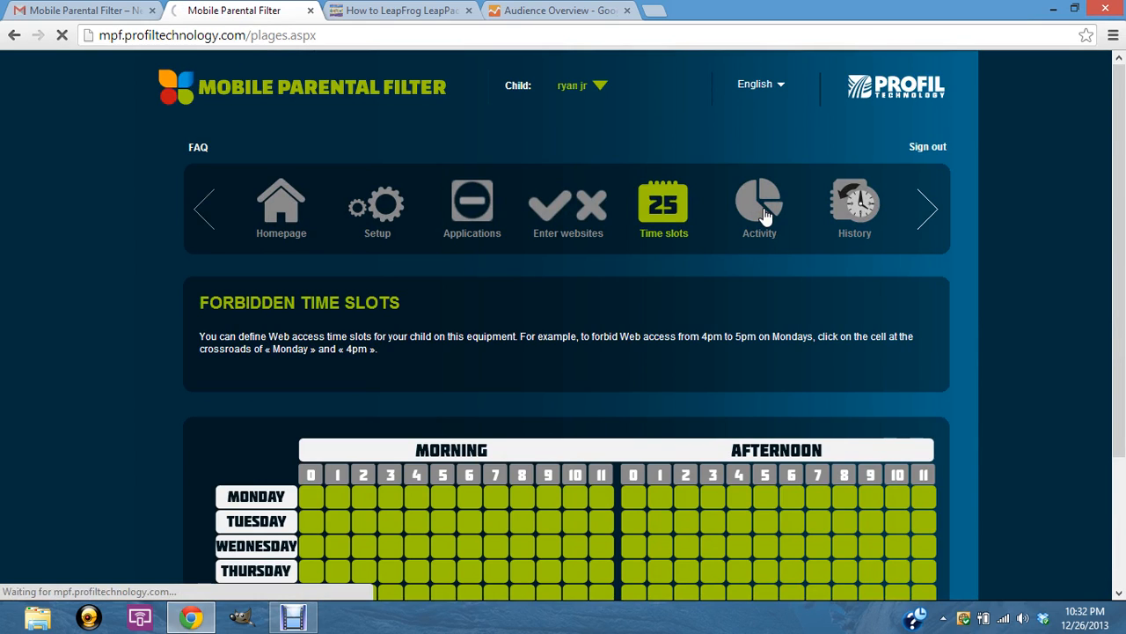
- View the Activity overview describing daily most-used apps and most-visited websites
click(759, 203)
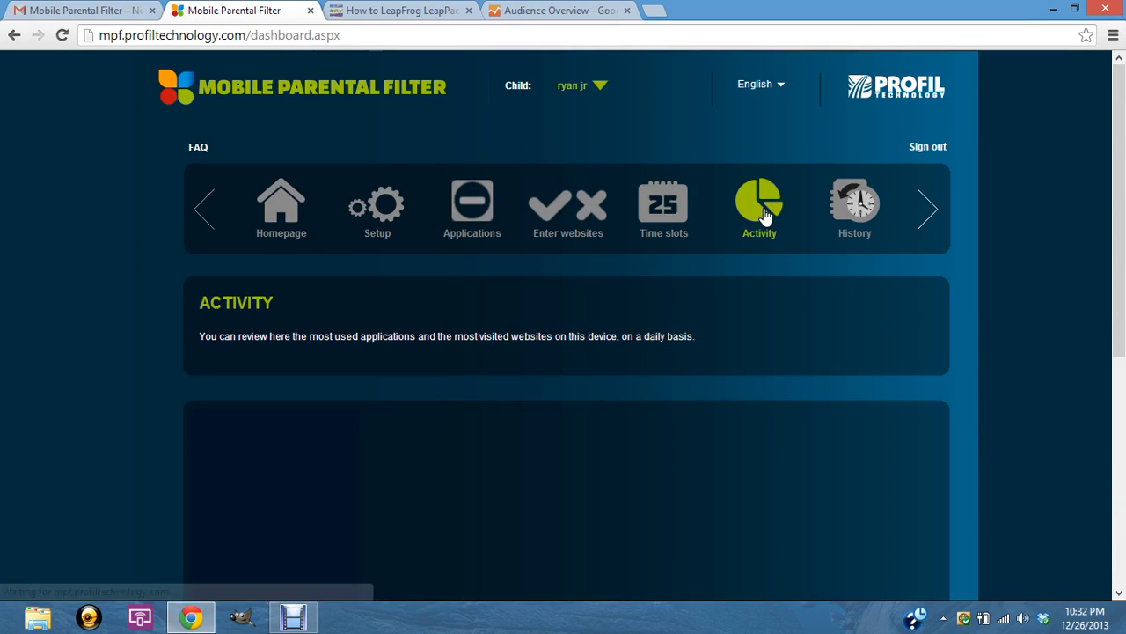
scroll(down, 3)
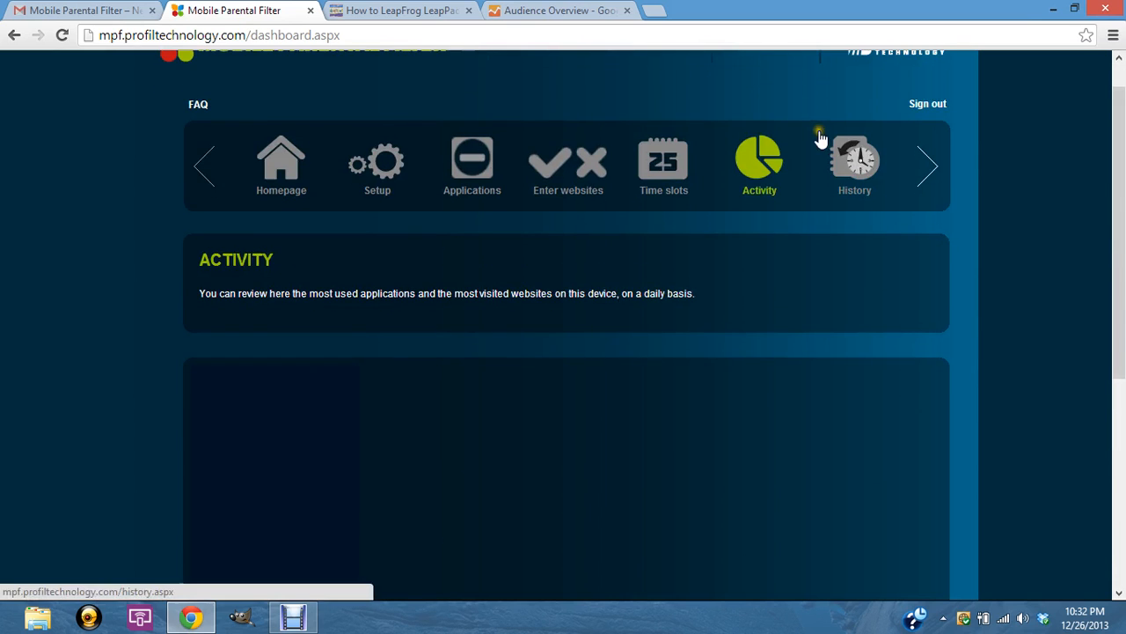
click(856, 162)
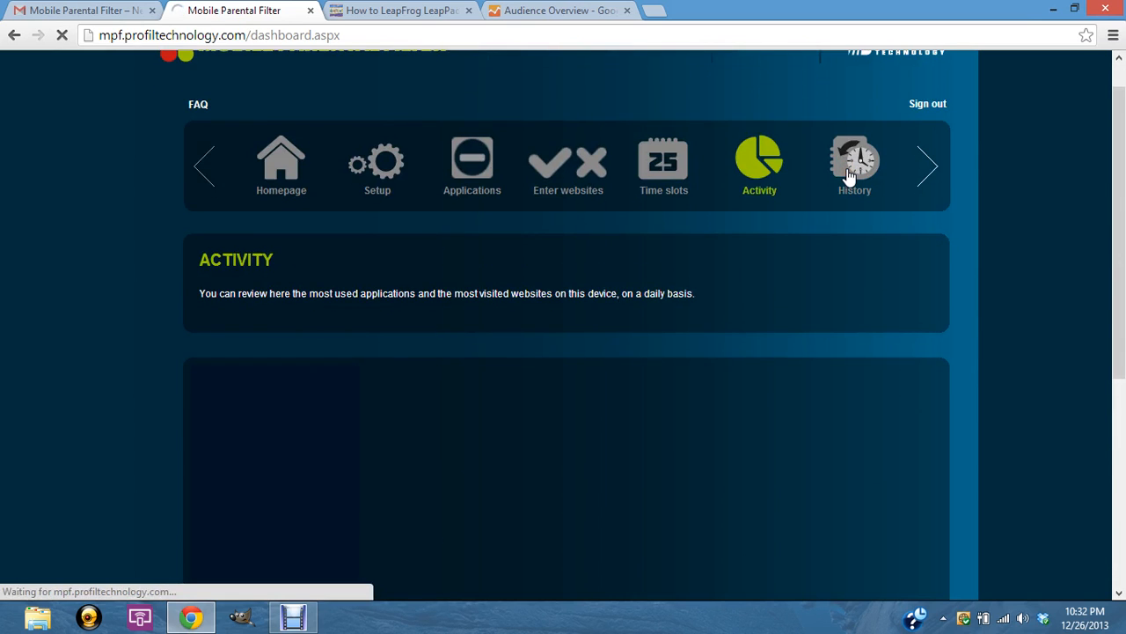
- View the denied-websites History listing one YouTube link classified as a violent site
click(856, 162)
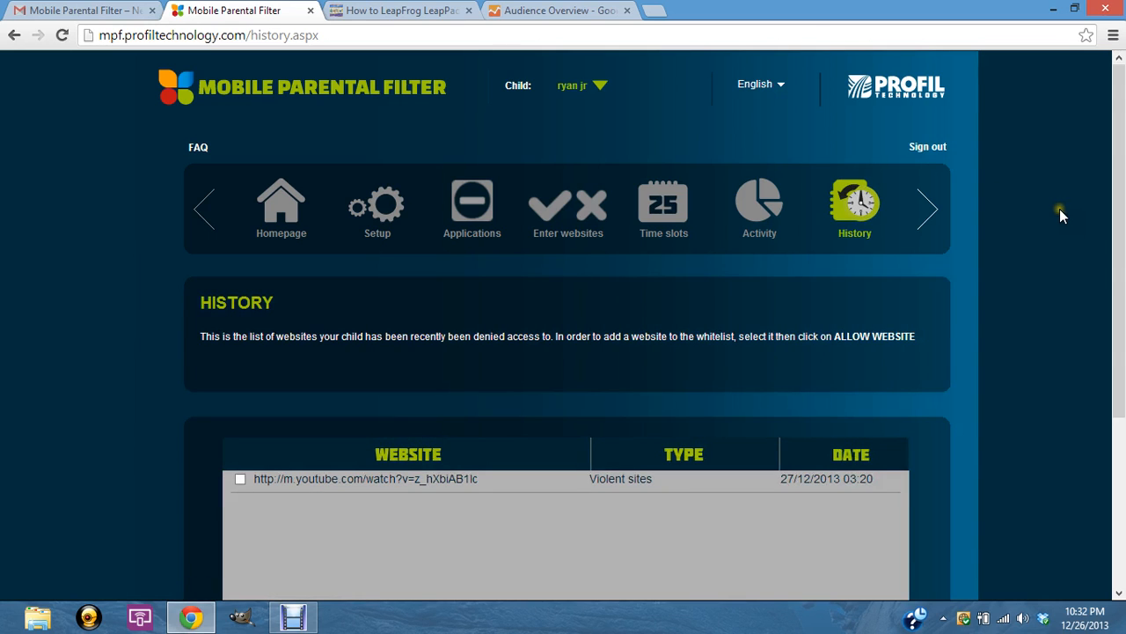
scroll(down, 3)
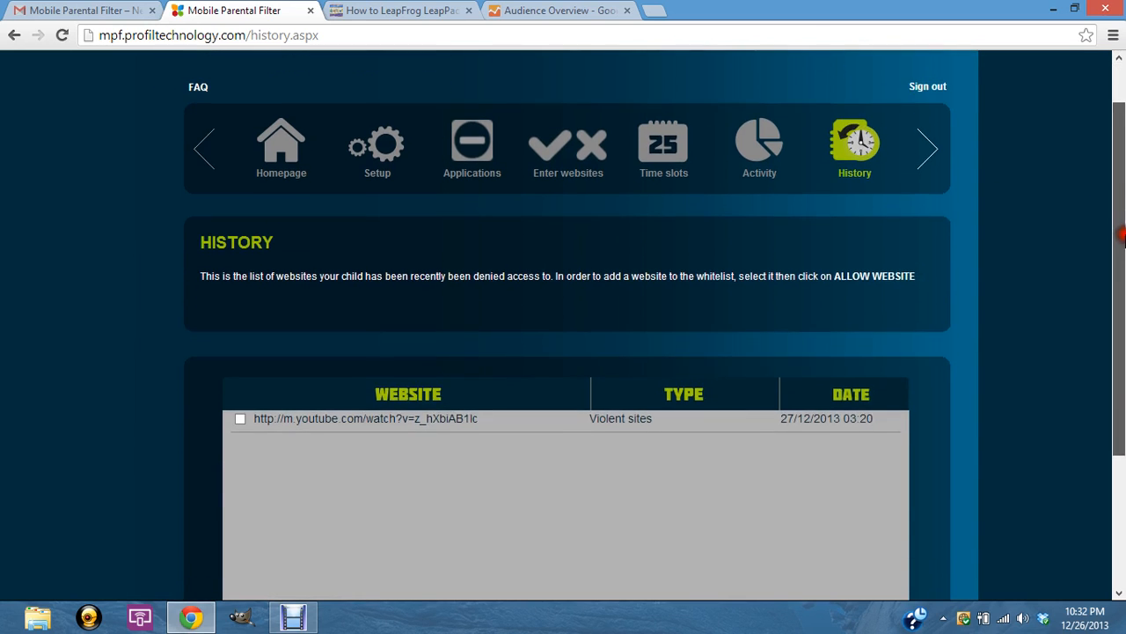
scroll(down, 3)
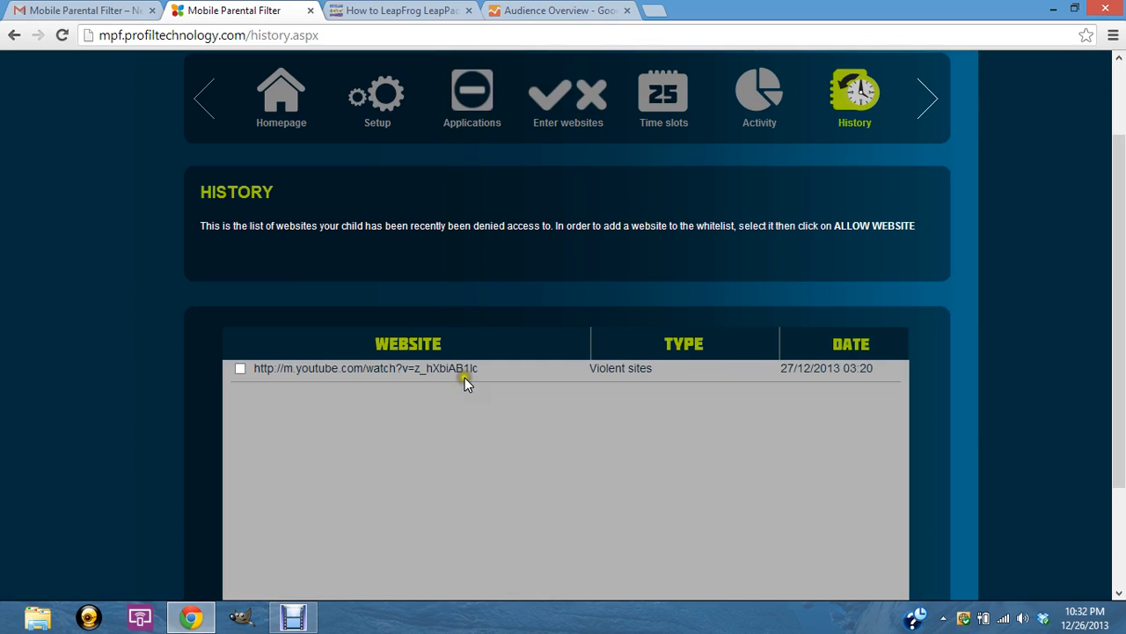
mouse_move(637, 370)
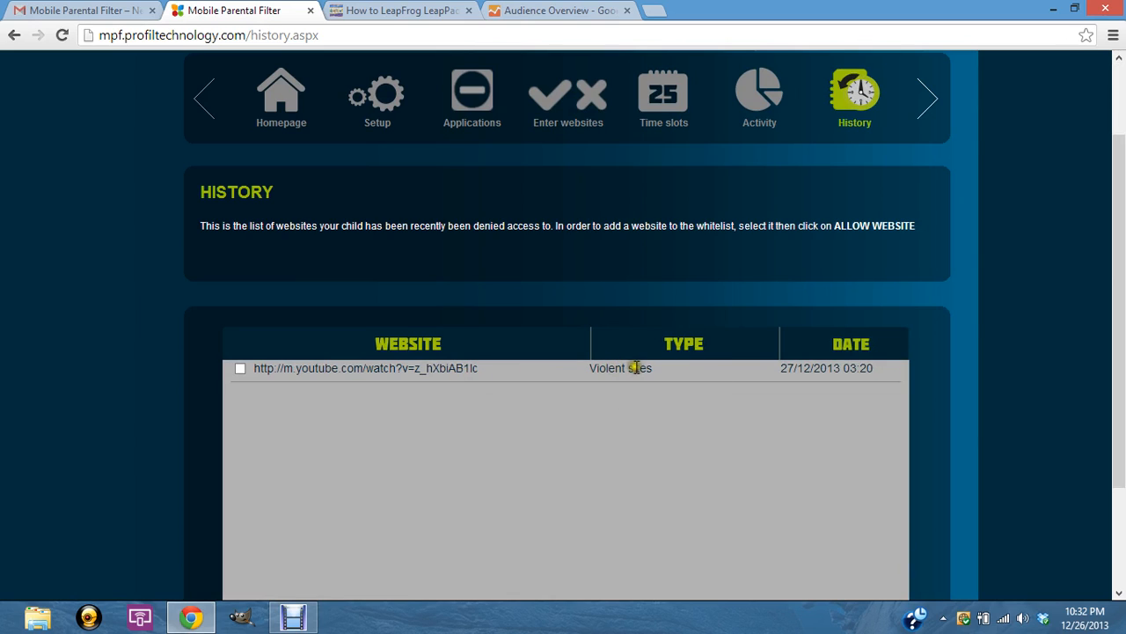
mouse_move(352, 368)
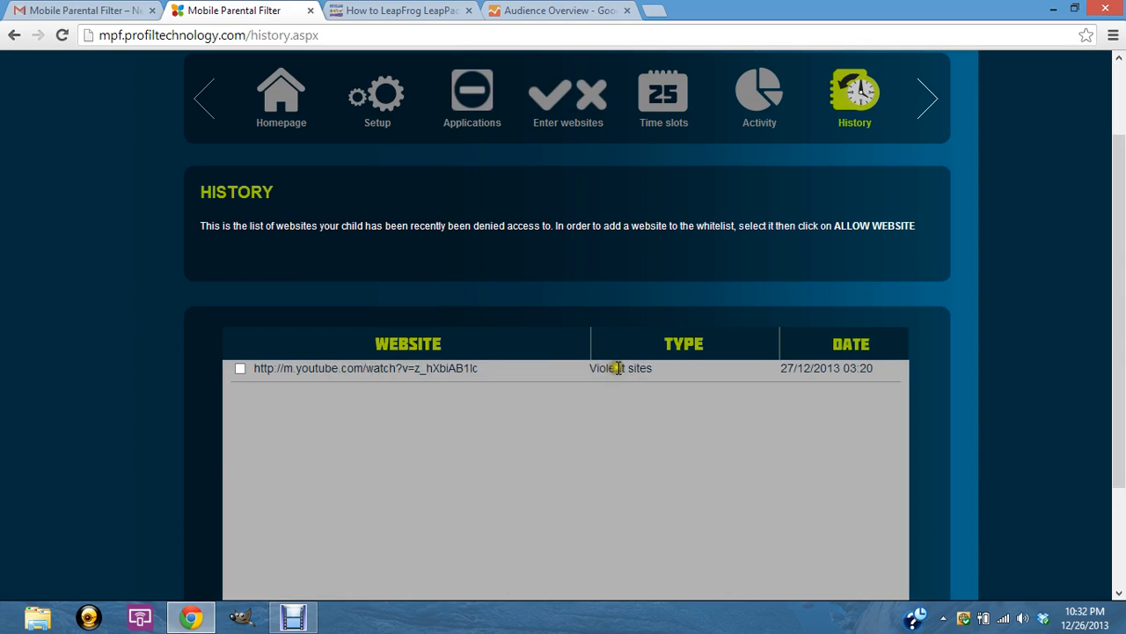
scroll(down, 3)
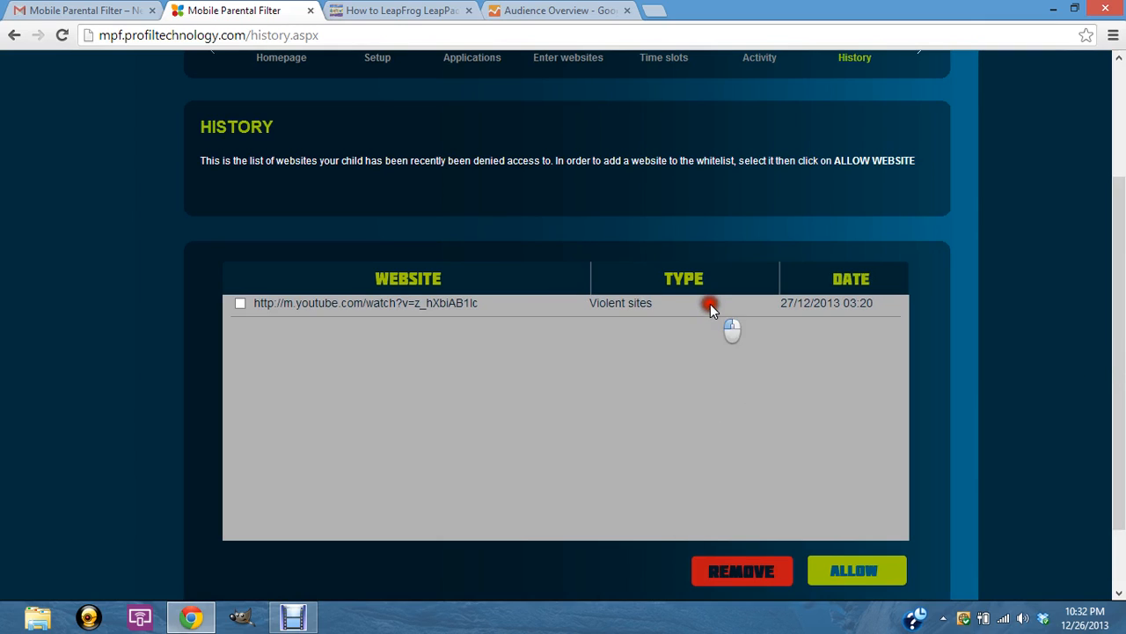
mouse_move(748, 584)
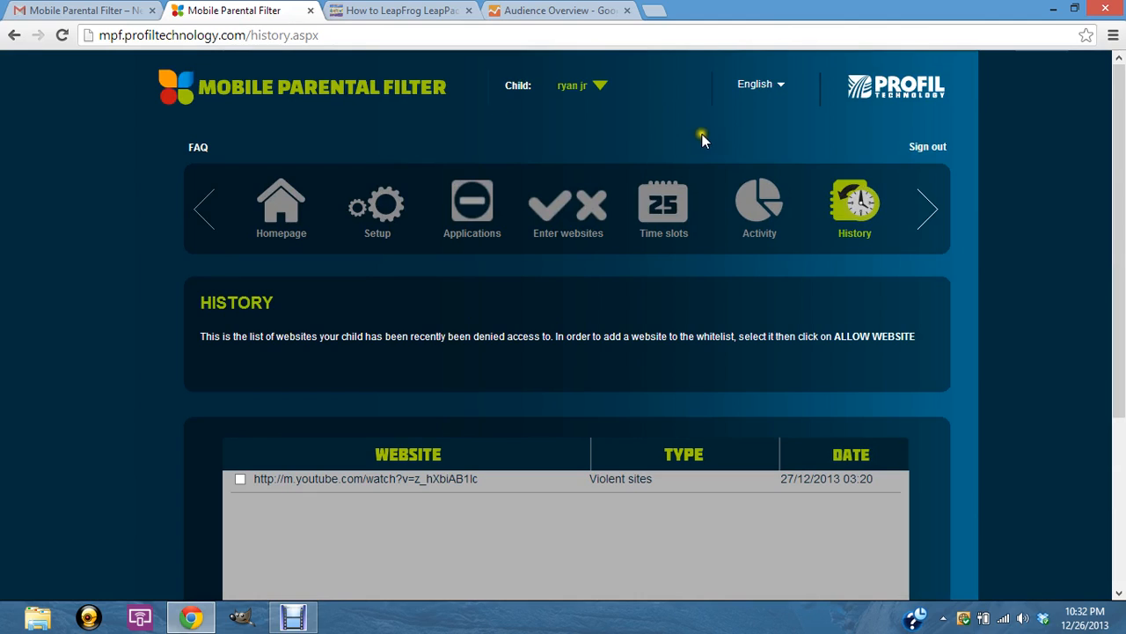
mouse_move(783, 139)
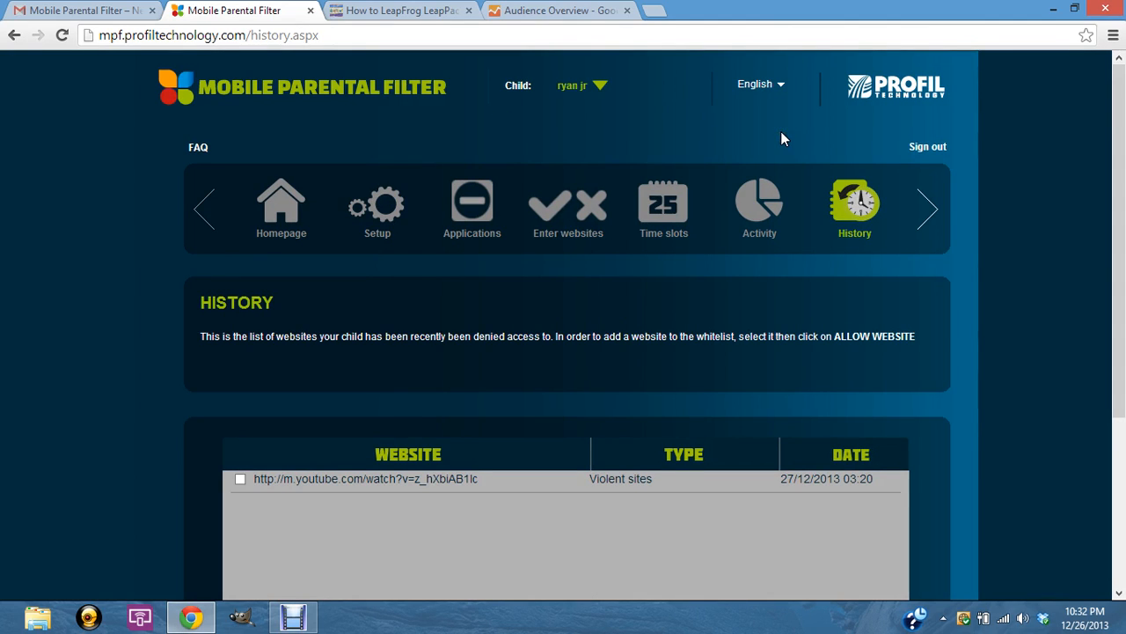
mouse_move(906, 152)
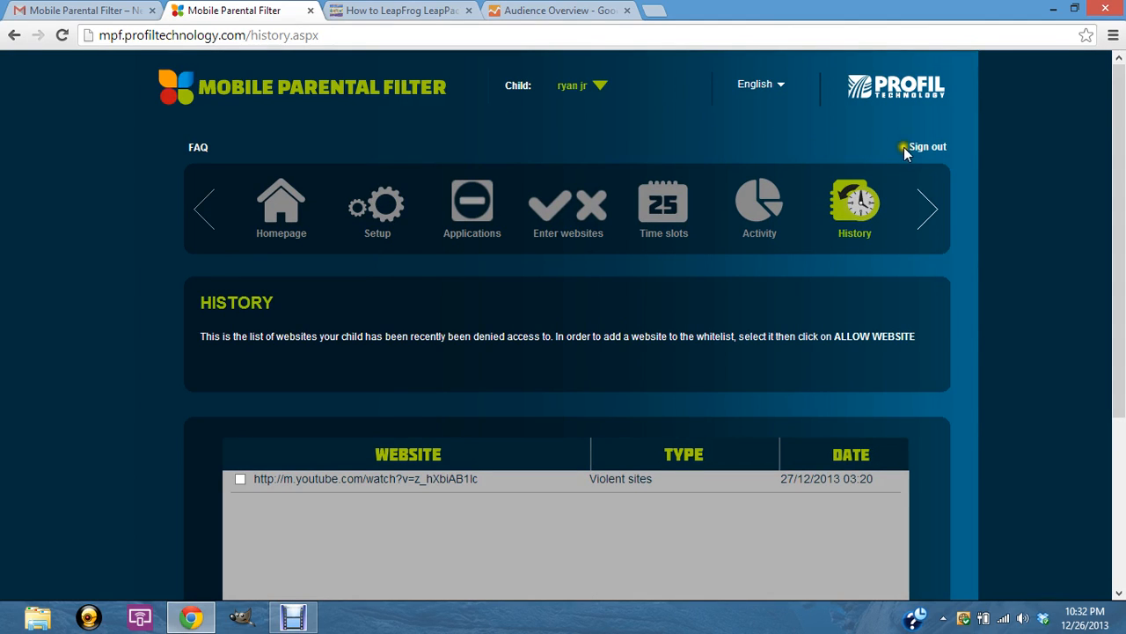
mouse_move(926, 155)
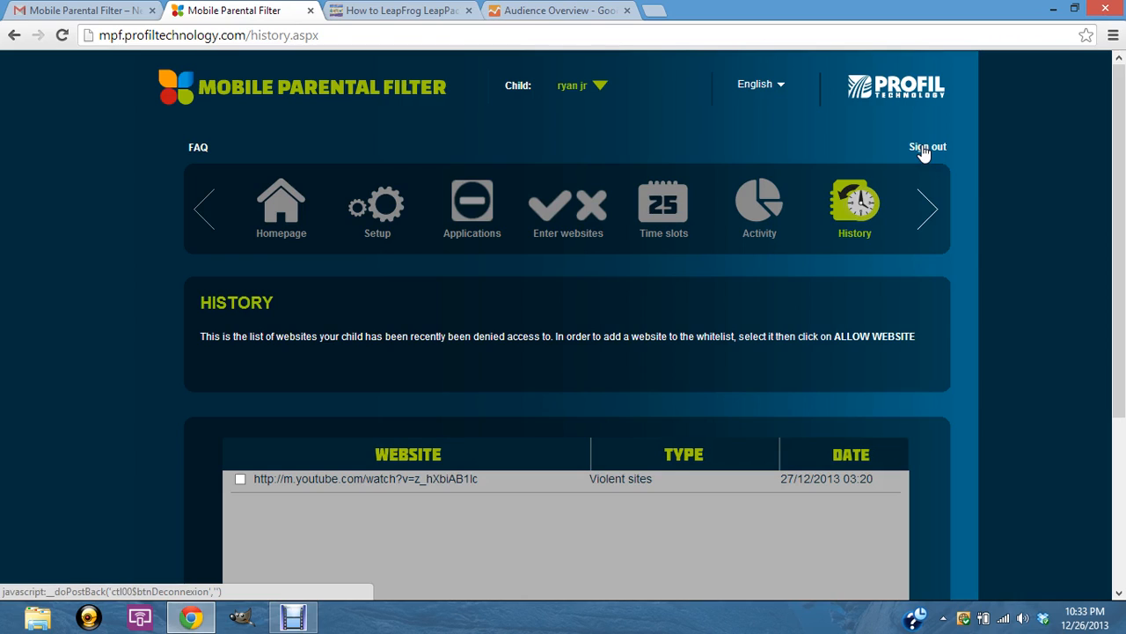
mouse_move(7, 229)
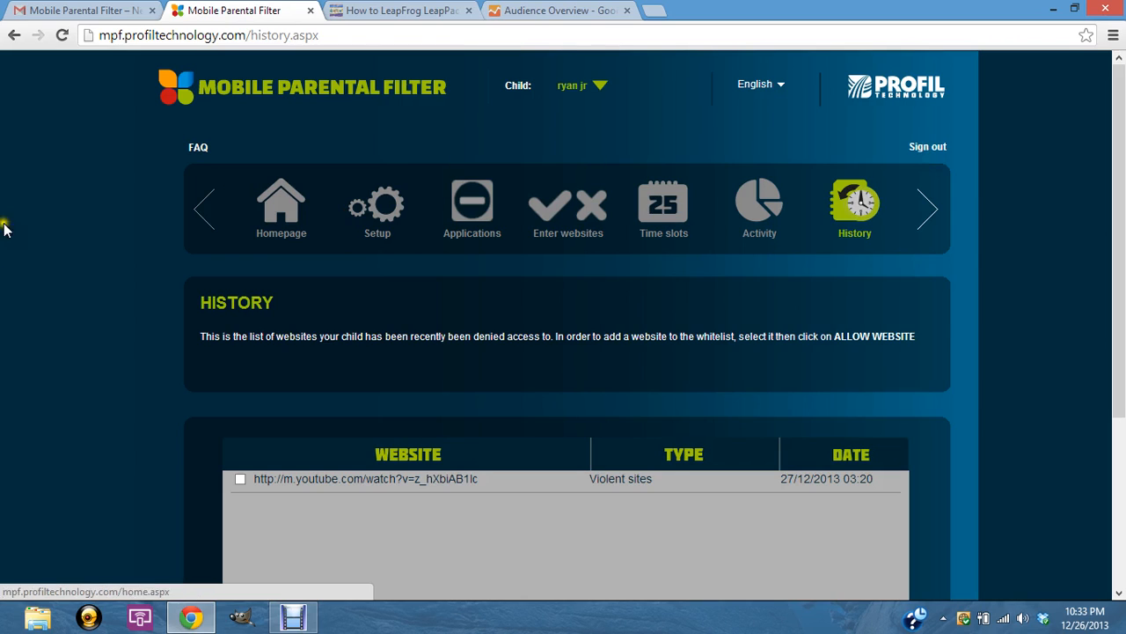
mouse_move(148, 253)
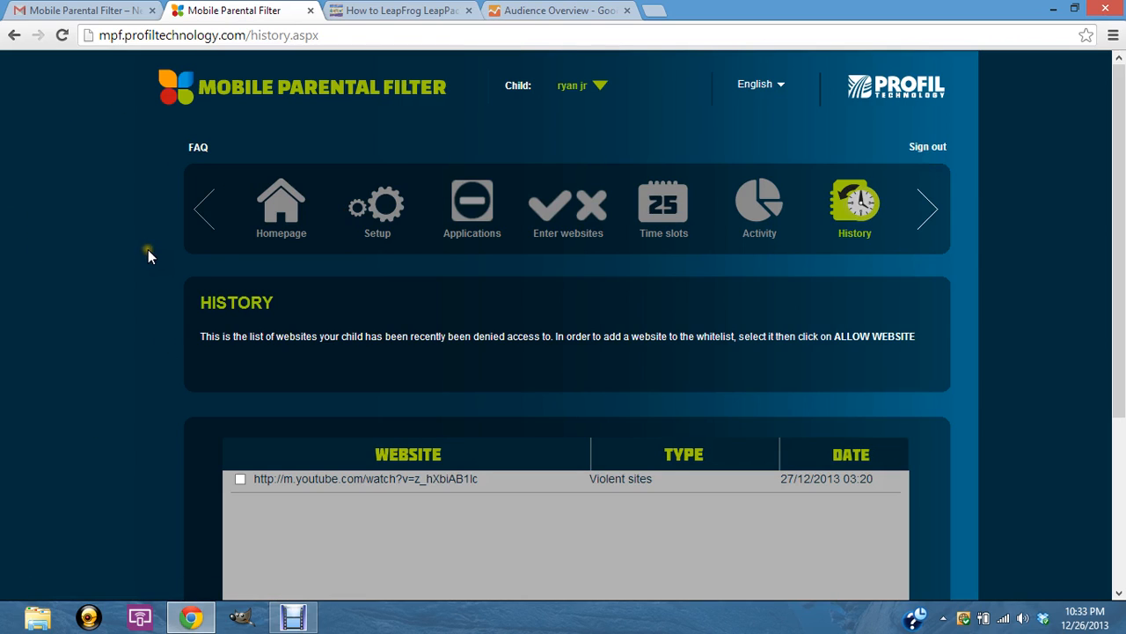
mouse_move(394, 257)
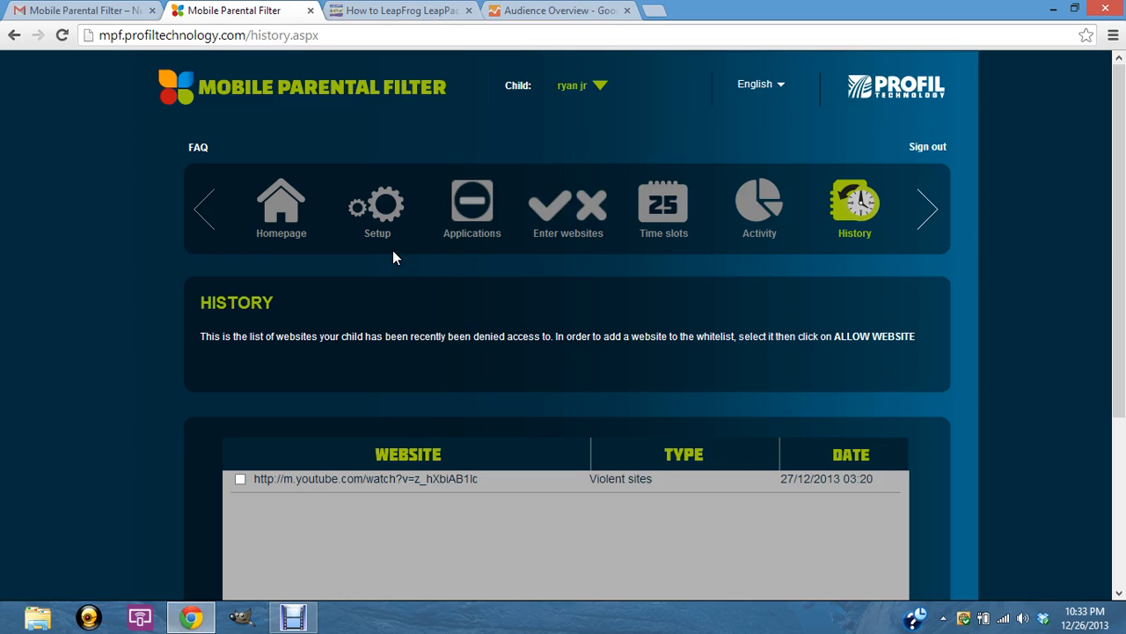
mouse_move(451, 215)
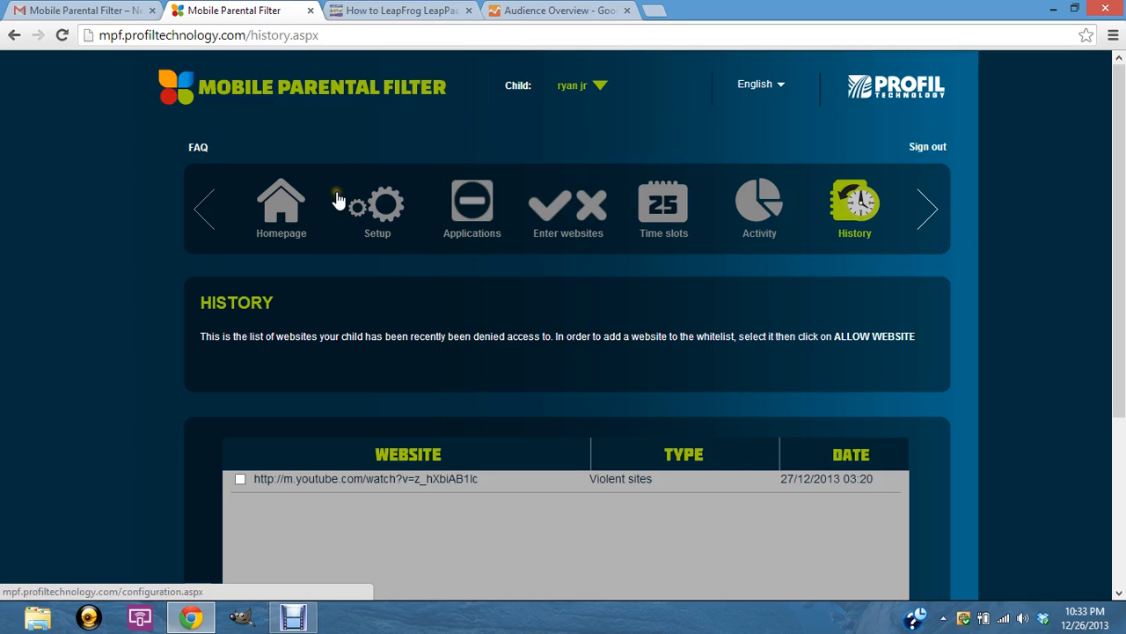
mouse_move(306, 67)
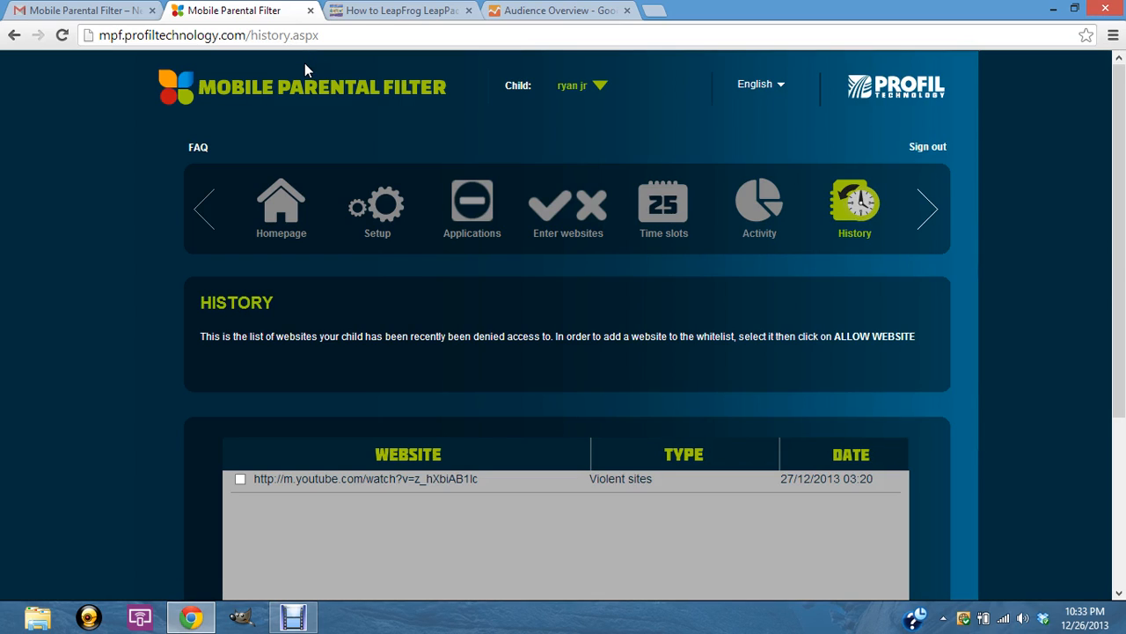
mouse_move(308, 49)
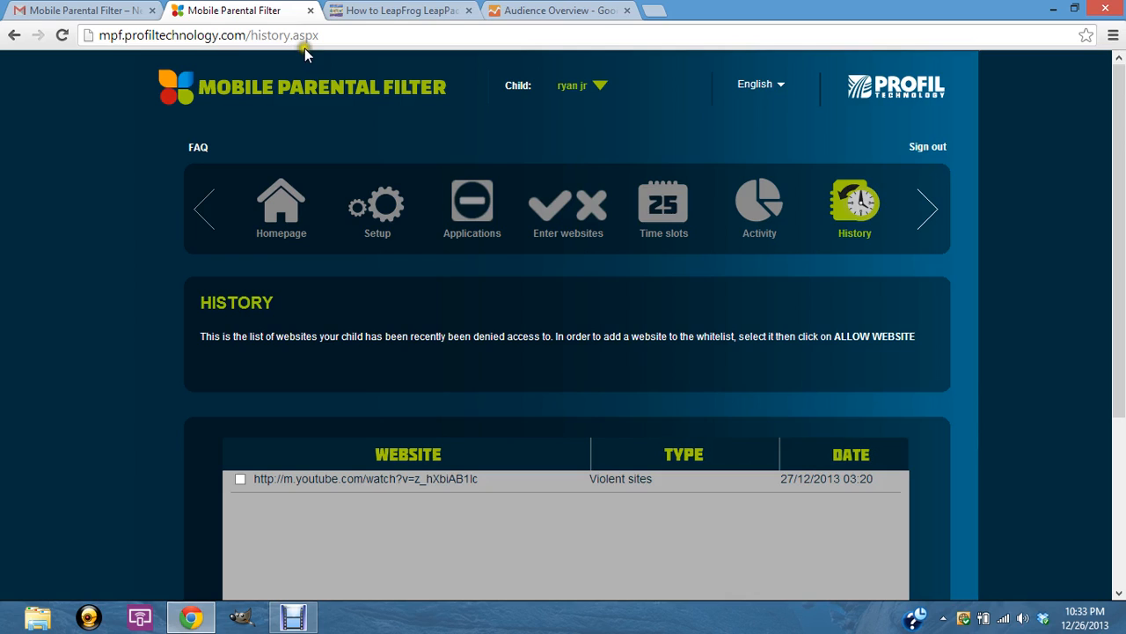
mouse_move(373, 104)
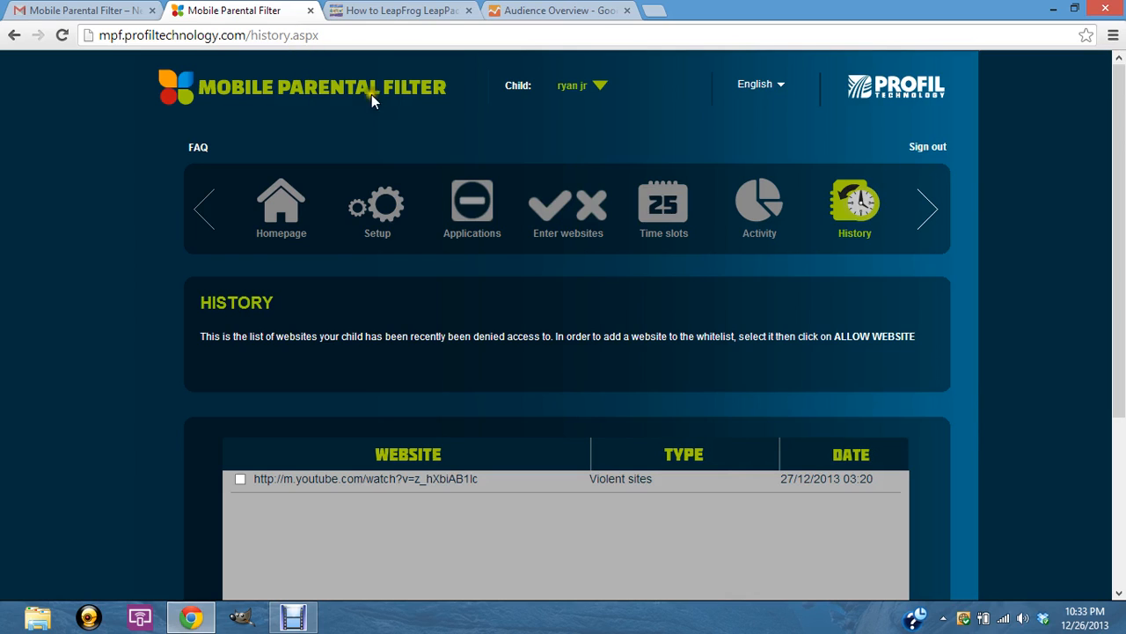
mouse_move(324, 359)
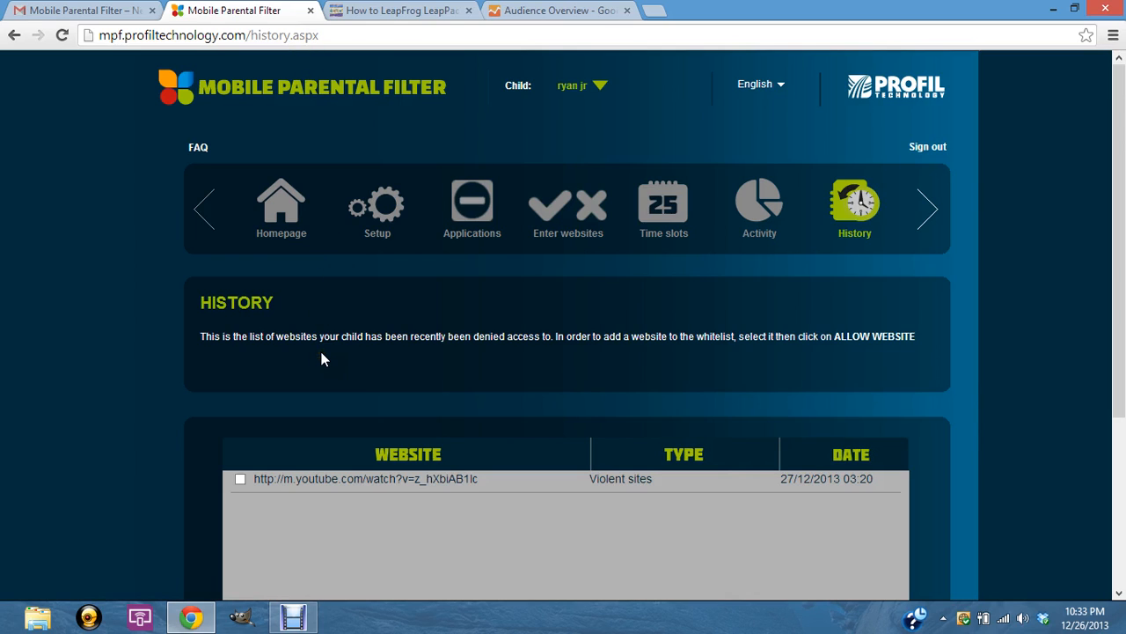